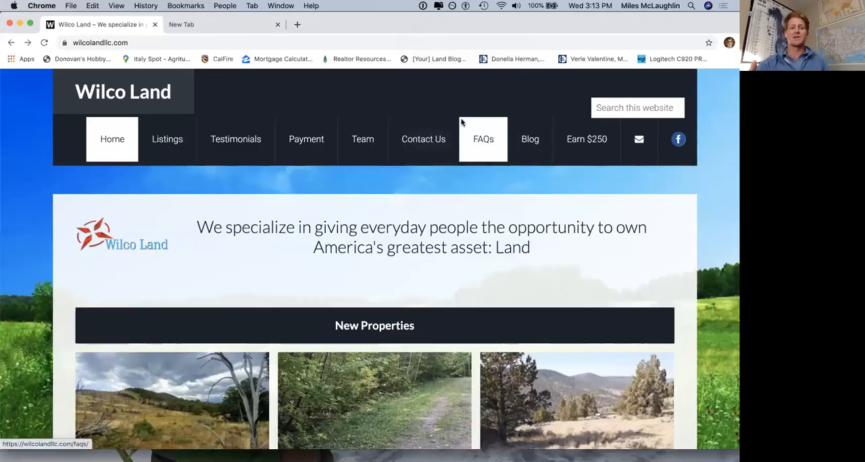
# Browse the New Properties grid and select the Siuslaw River Acreage outside of Florence, Oregon listing.
pyautogui.scroll(-3)
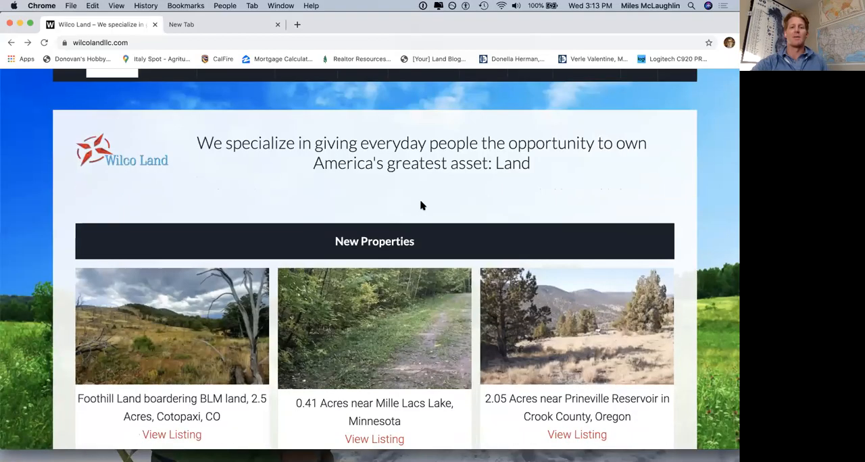
pyautogui.scroll(-3)
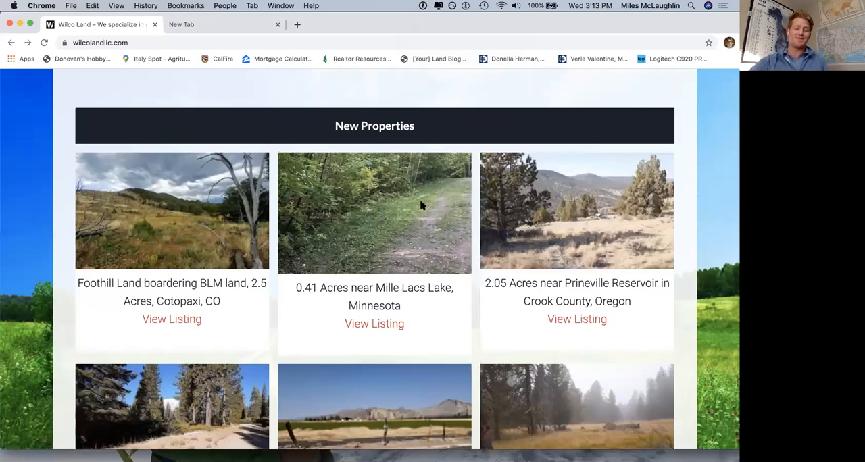
pyautogui.moveTo(417, 230)
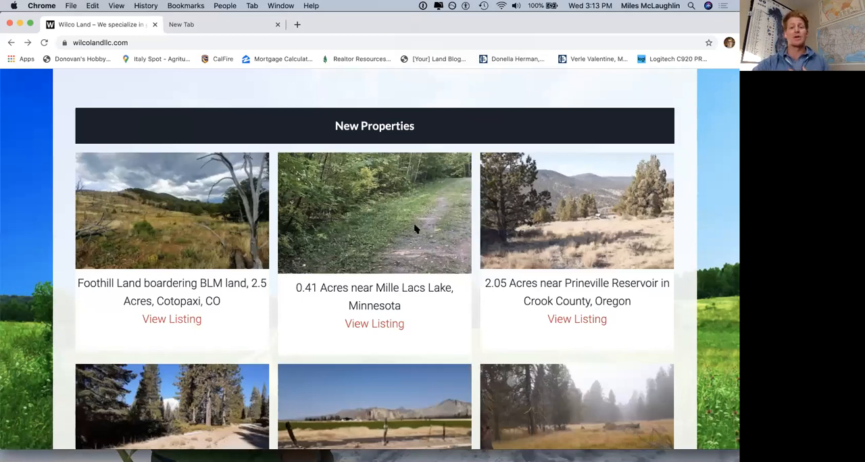
pyautogui.scroll(-3)
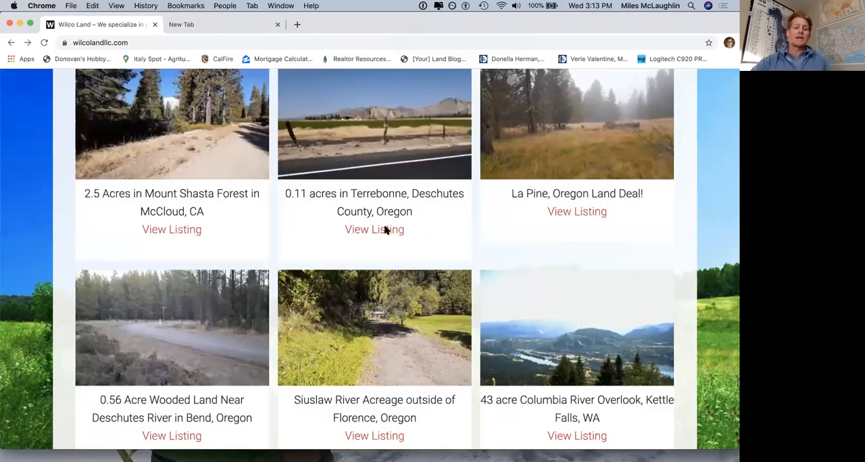
pyautogui.scroll(-3)
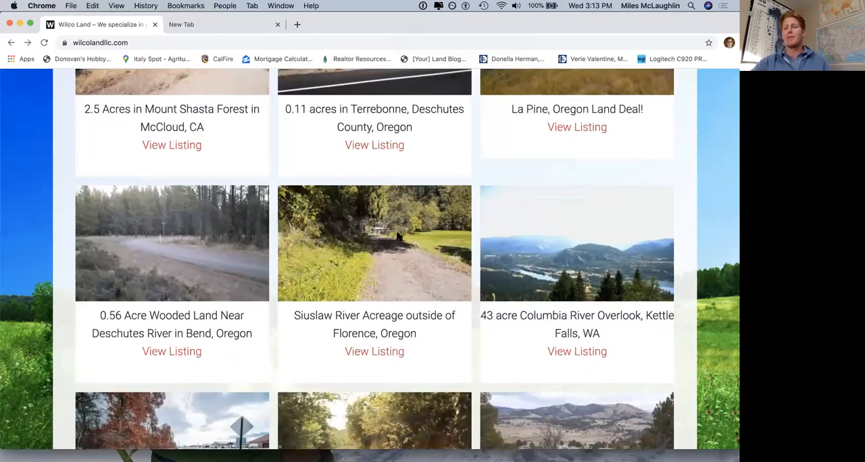
pyautogui.moveTo(407, 262)
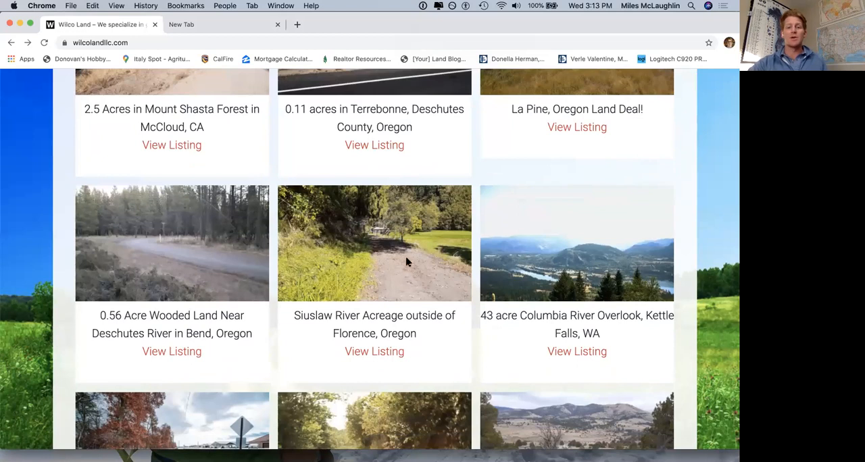
pyautogui.click(394, 251)
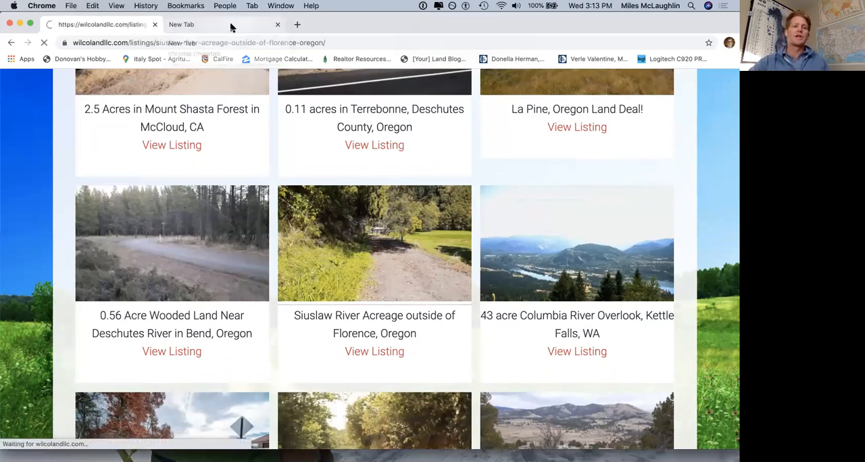
pyautogui.click(375, 351)
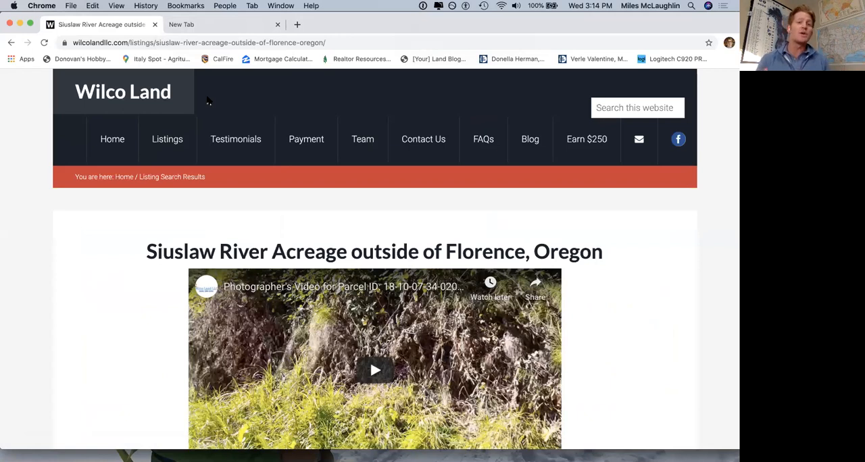
pyautogui.moveTo(68, 236)
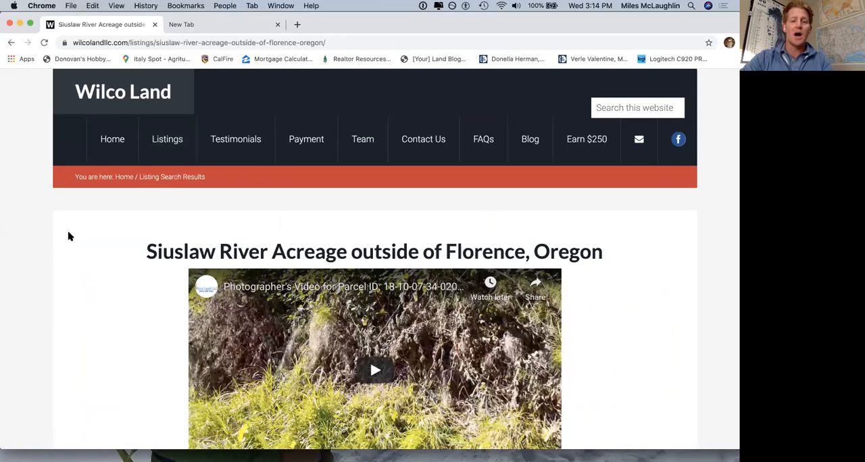
pyautogui.scroll(-3)
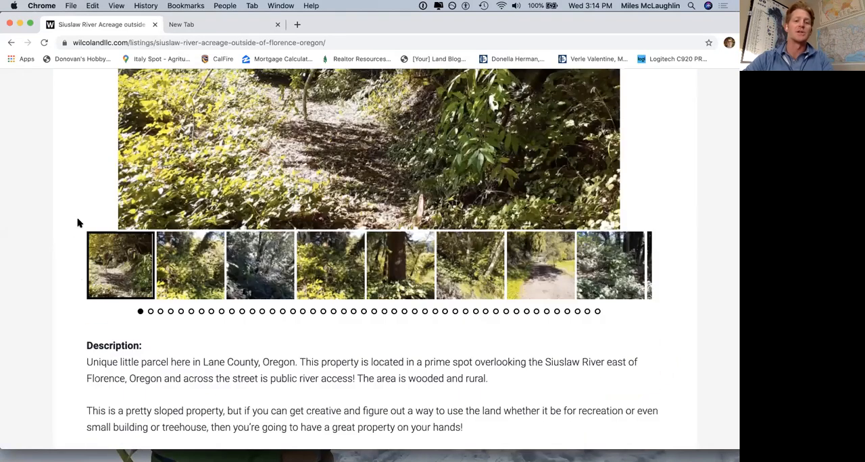
pyautogui.scroll(-3)
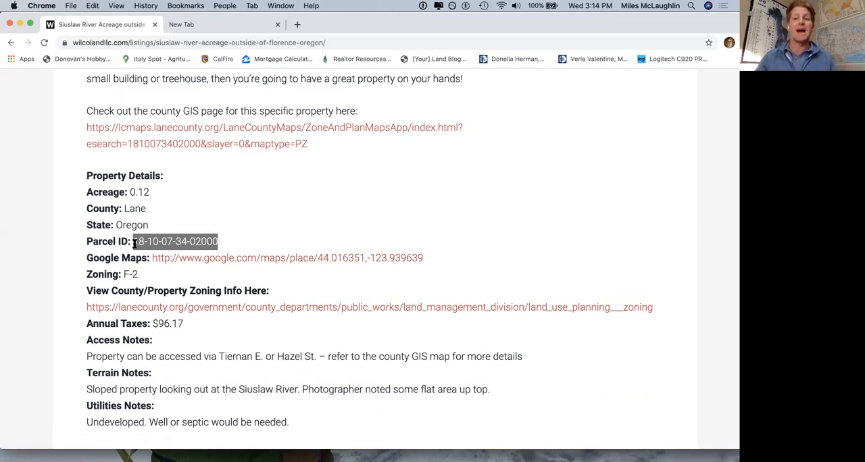
pyautogui.moveTo(141, 114)
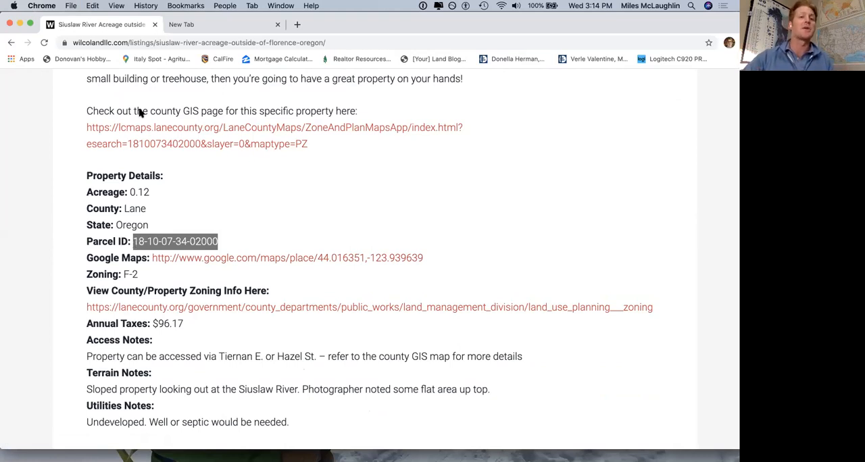
# Search Google for 'lane county oregon property search' and choose the Property Search - Lane County result.
pyautogui.click(223, 25)
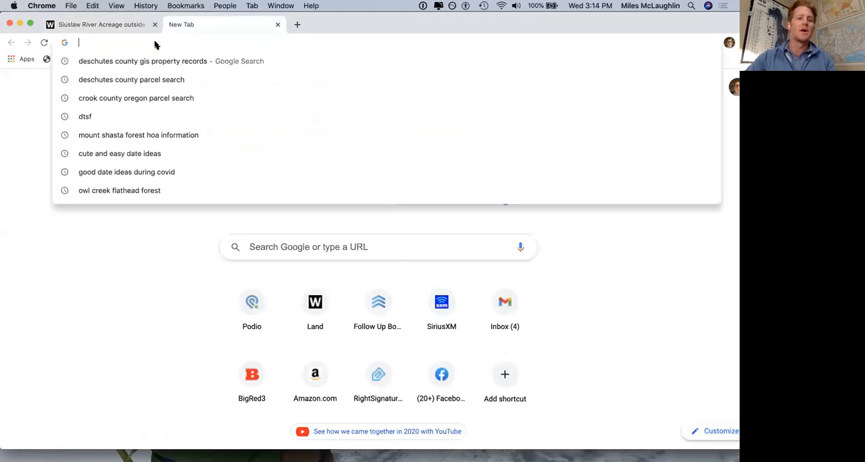
pyautogui.write('land proper')
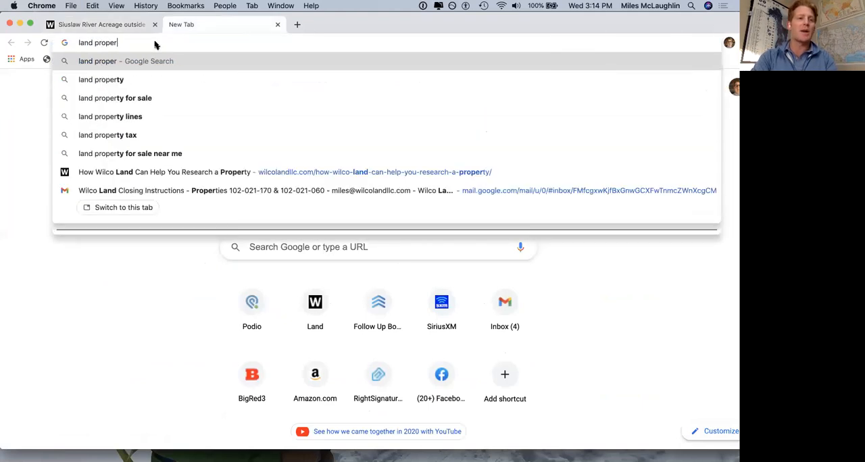
pyautogui.press('Return')
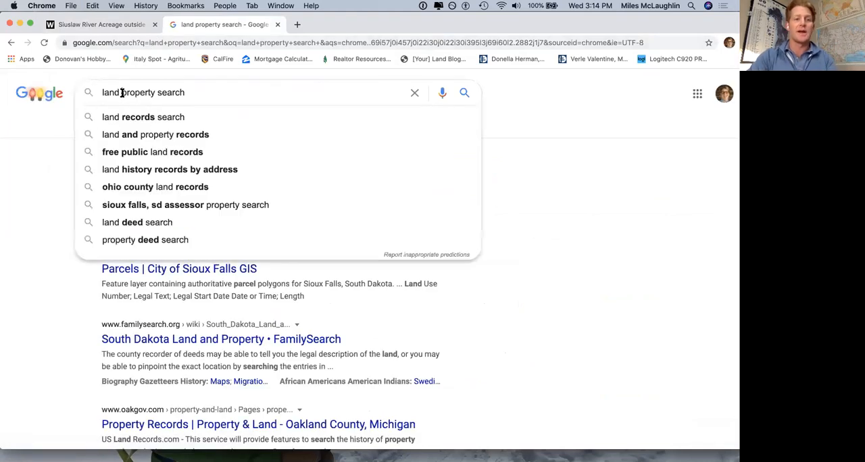
pyautogui.write('lane county oregon')
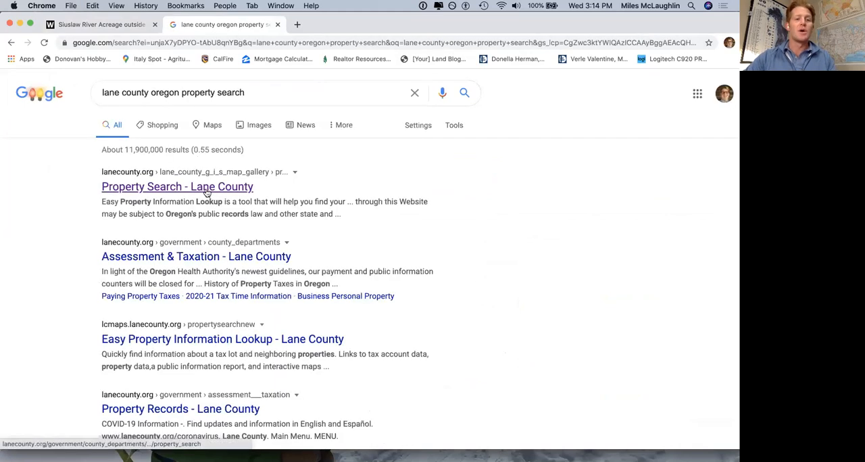
pyautogui.click(177, 186)
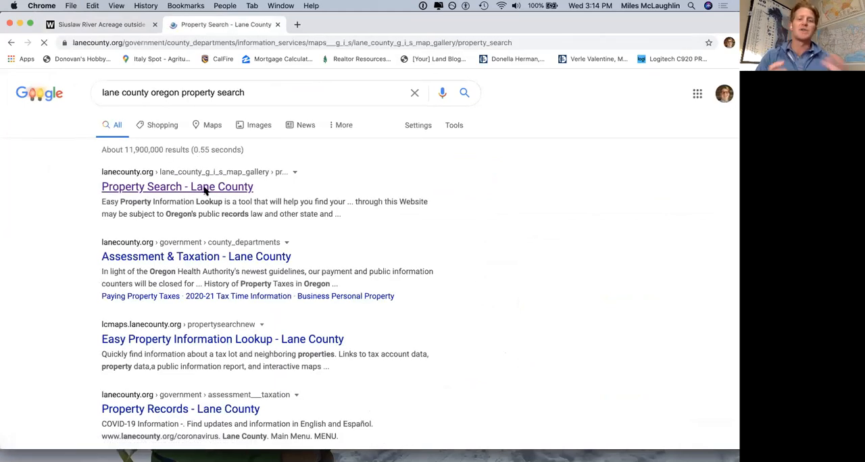
# Get past the Lane County Property Search disclaimer while checking back against the Wilco Land listing.
pyautogui.click(176, 187)
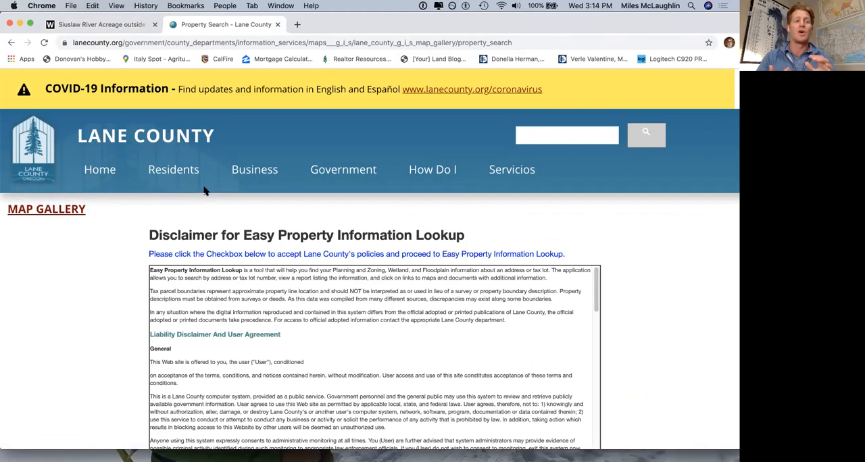
pyautogui.moveTo(57, 348)
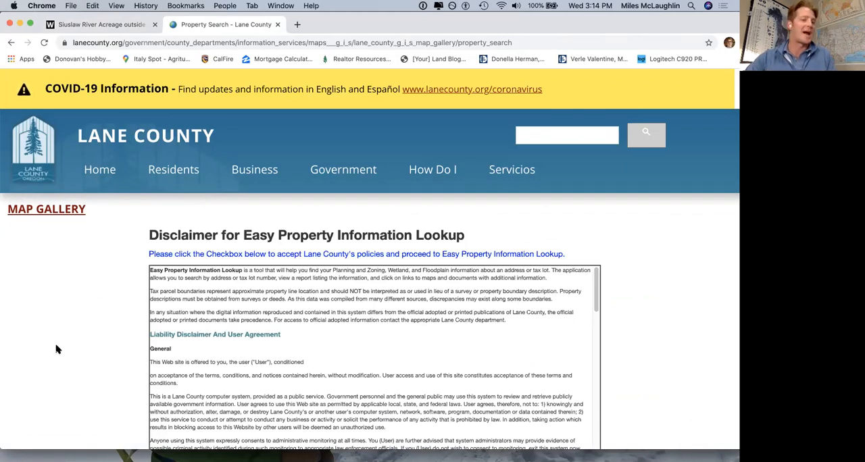
pyautogui.scroll(-3)
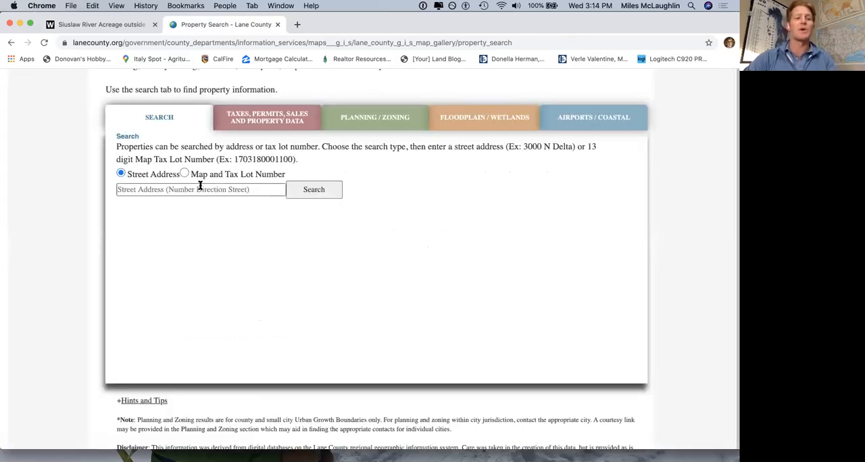
pyautogui.click(101, 24)
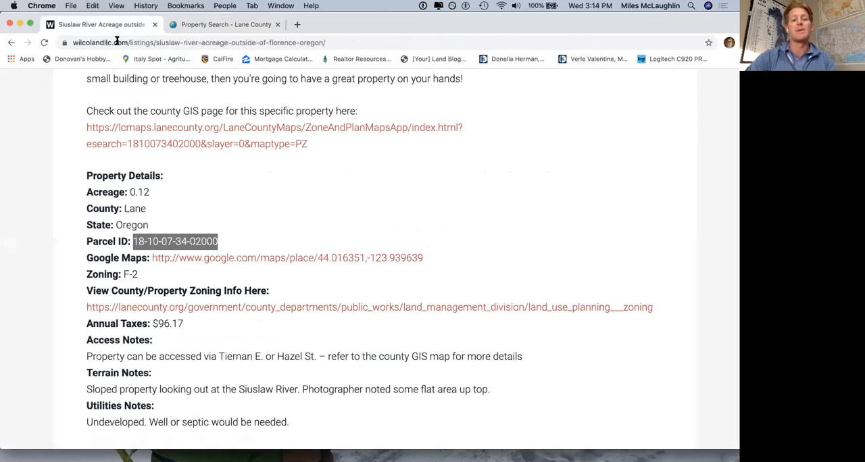
pyautogui.click(225, 25)
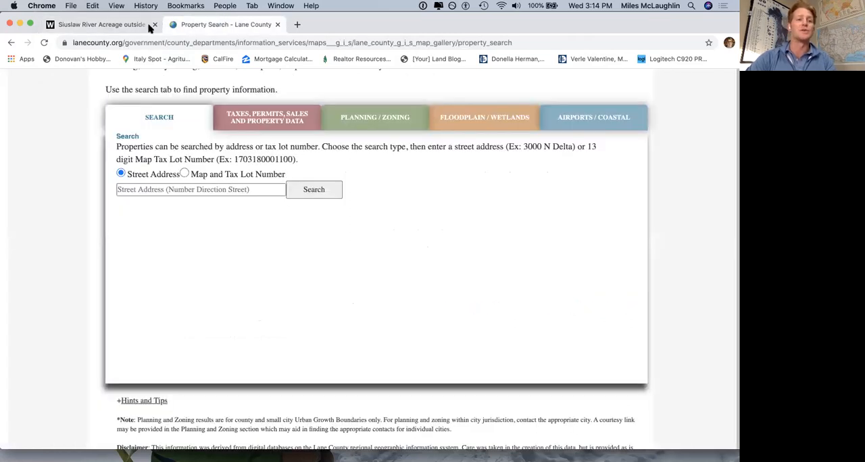
# Choose searching by Map and Tax Lot Number and return to the listing for the Parcel ID.
pyautogui.click(101, 24)
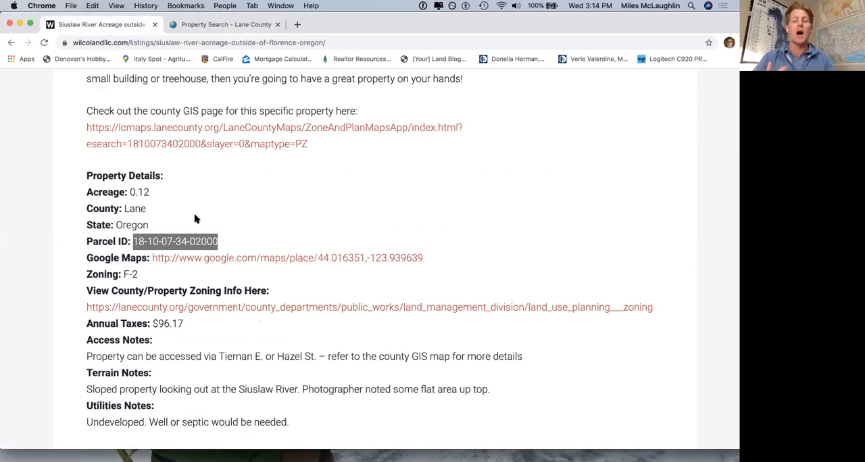
pyautogui.click(225, 24)
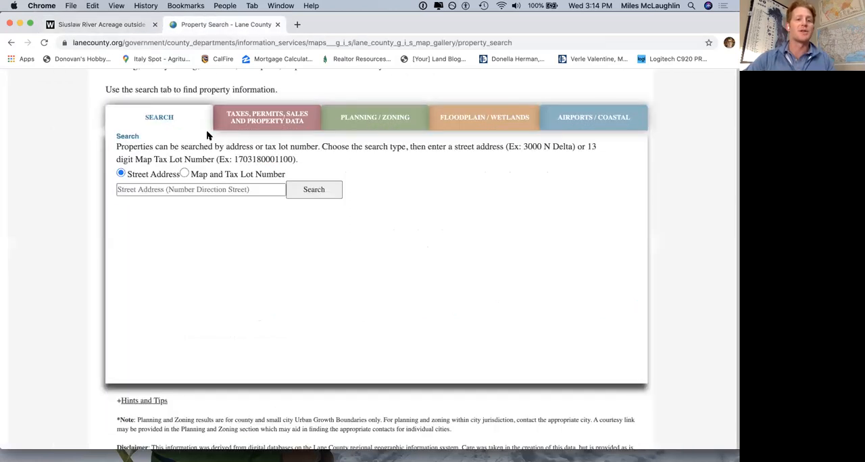
pyautogui.click(184, 173)
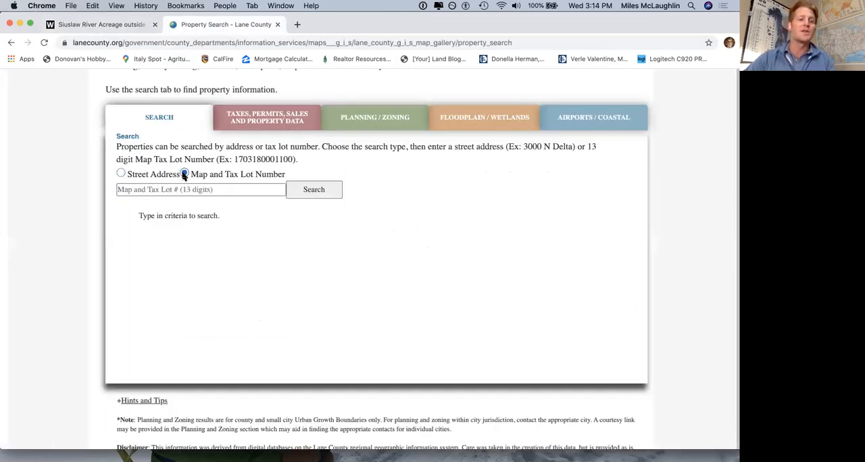
pyautogui.click(102, 25)
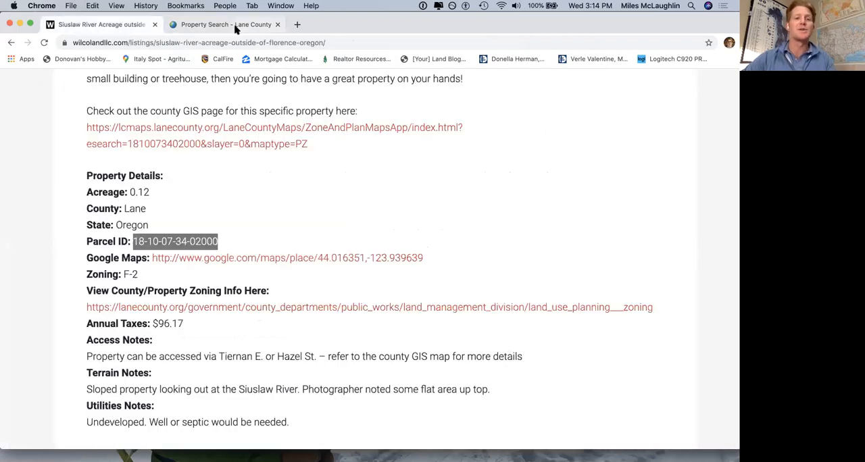
pyautogui.click(226, 25)
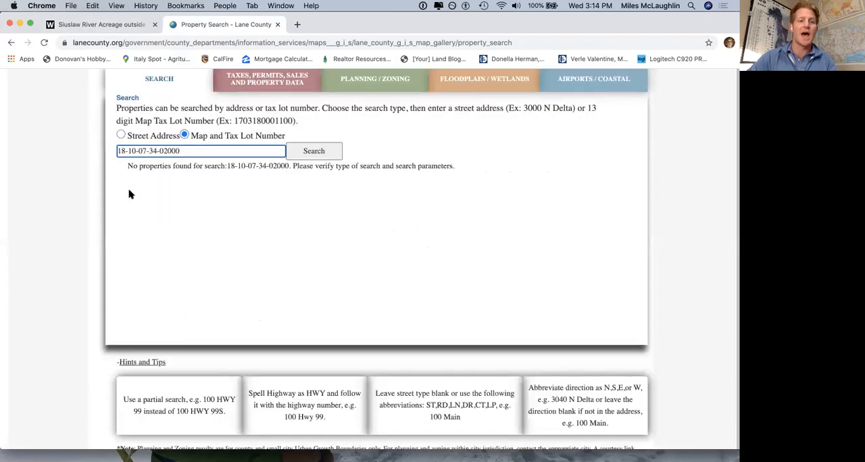
pyautogui.moveTo(224, 164)
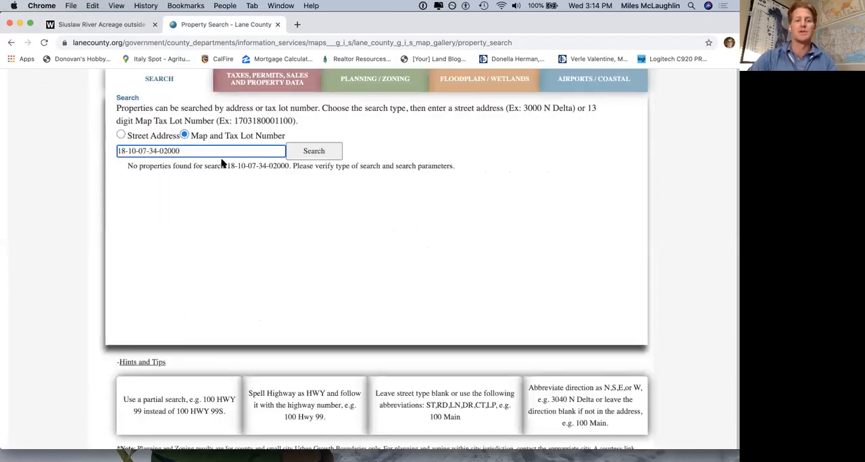
pyautogui.click(313, 151)
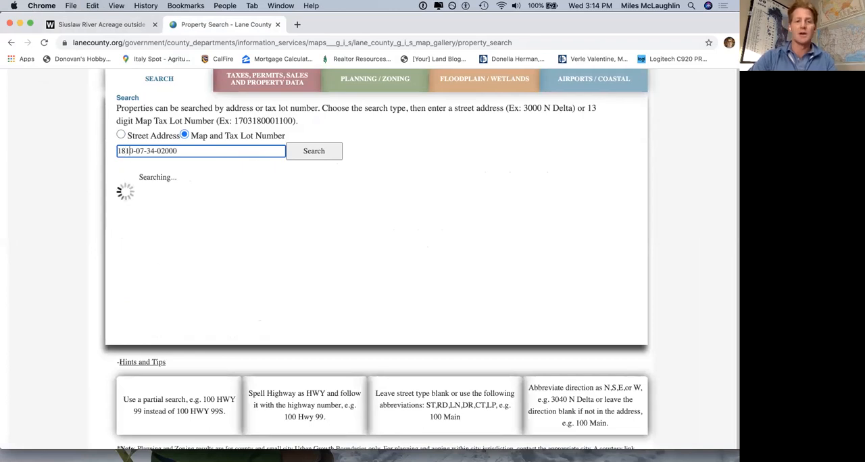
pyautogui.write('181007-34-02000')
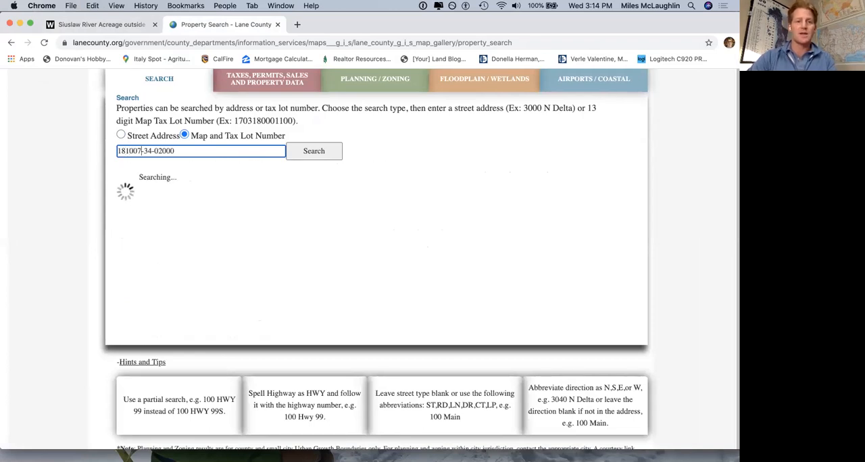
pyautogui.click(314, 152)
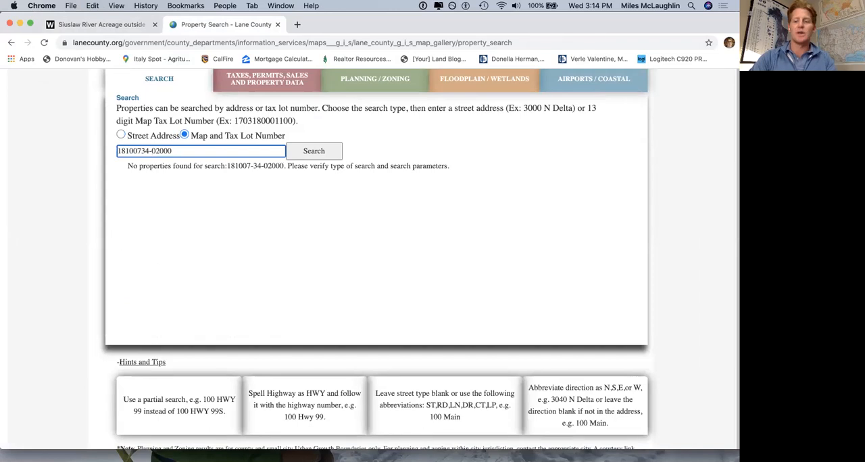
pyautogui.click(318, 152)
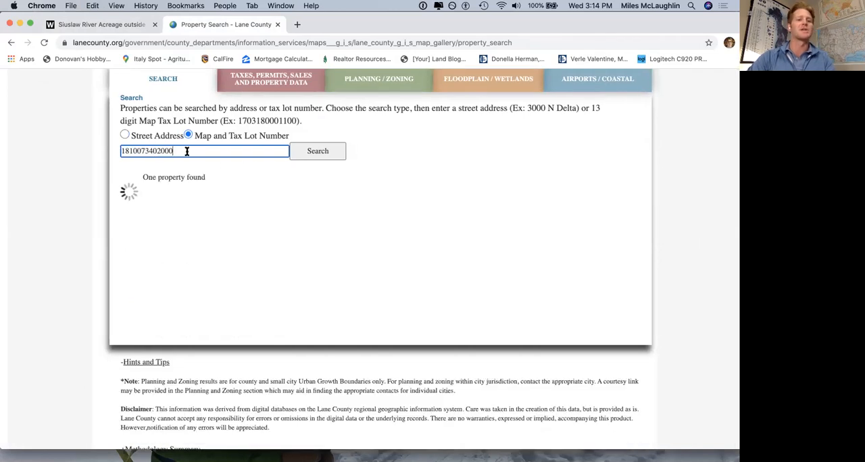
pyautogui.click(318, 151)
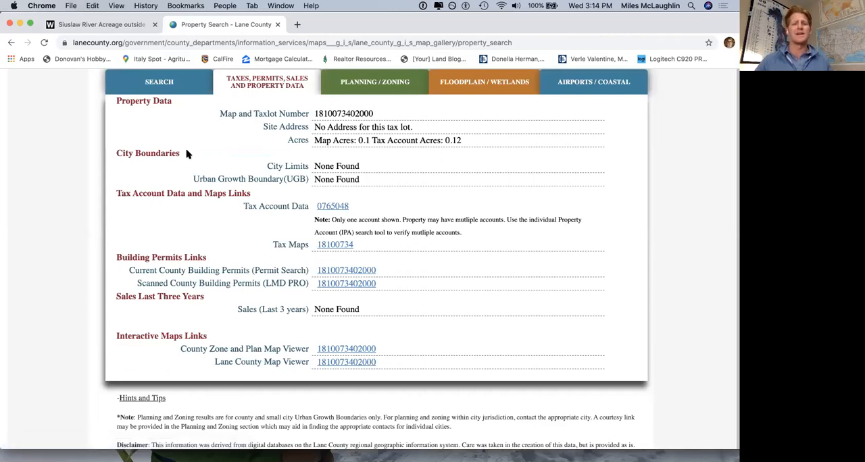
pyautogui.moveTo(376, 208)
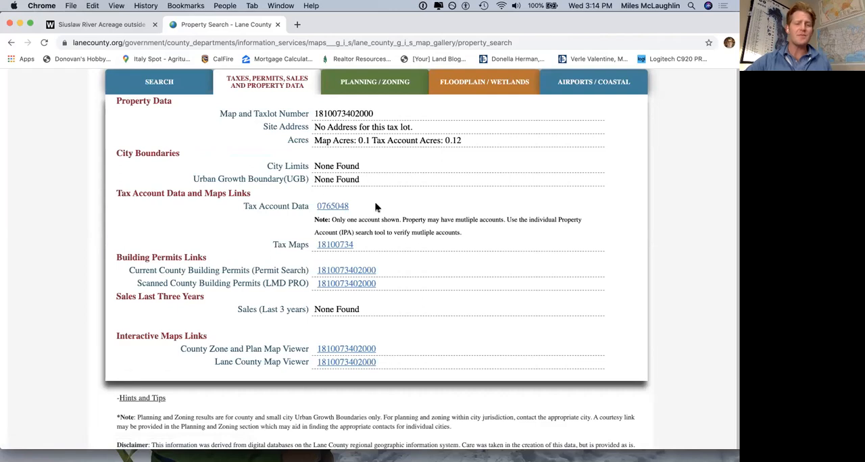
pyautogui.moveTo(314, 124)
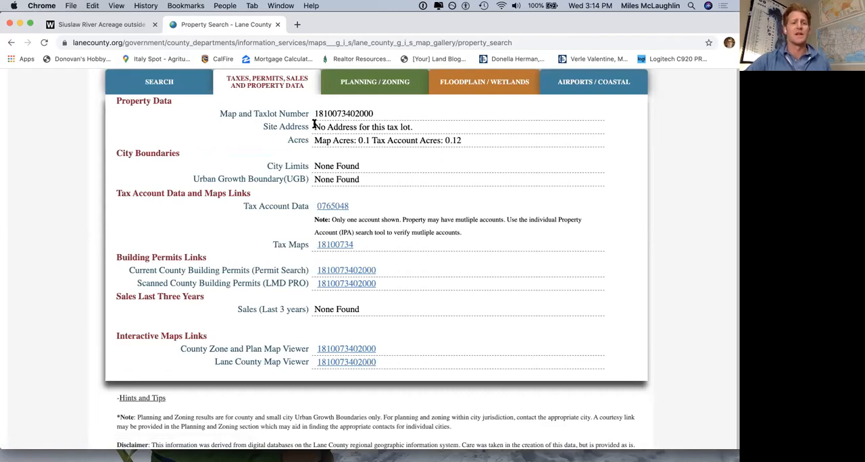
pyautogui.moveTo(413, 130)
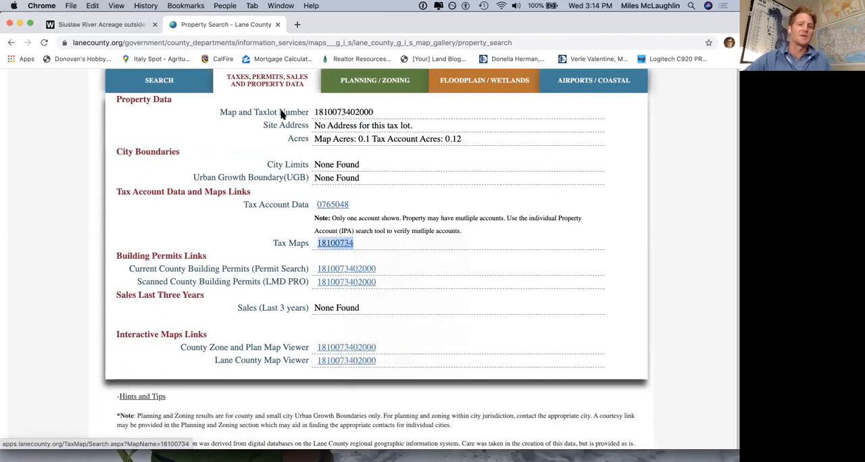
# View tax map 18100734 and look over the lots along the Siuslaw River.
pyautogui.click(335, 243)
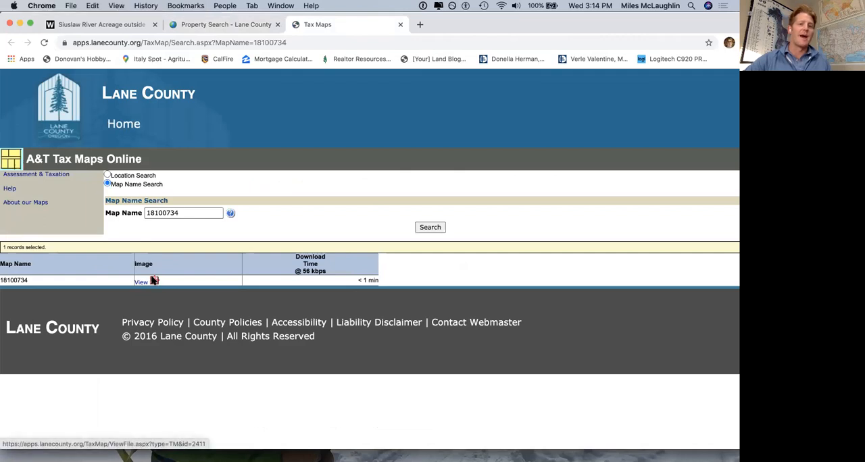
pyautogui.click(141, 282)
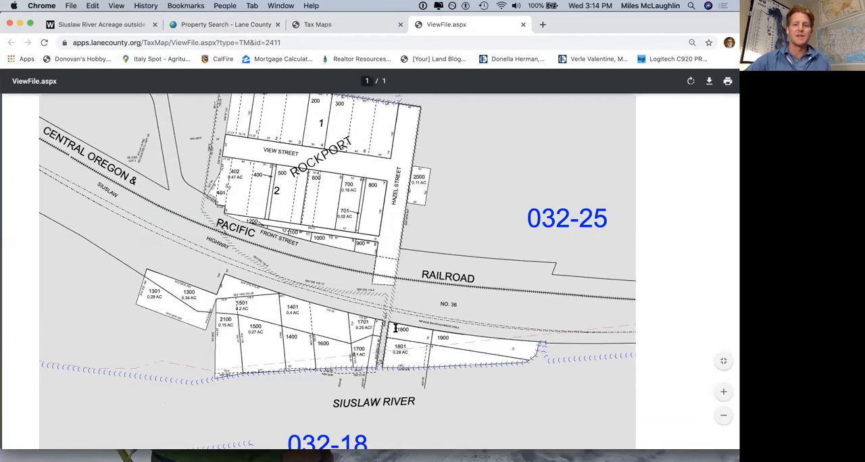
pyautogui.scroll(3)
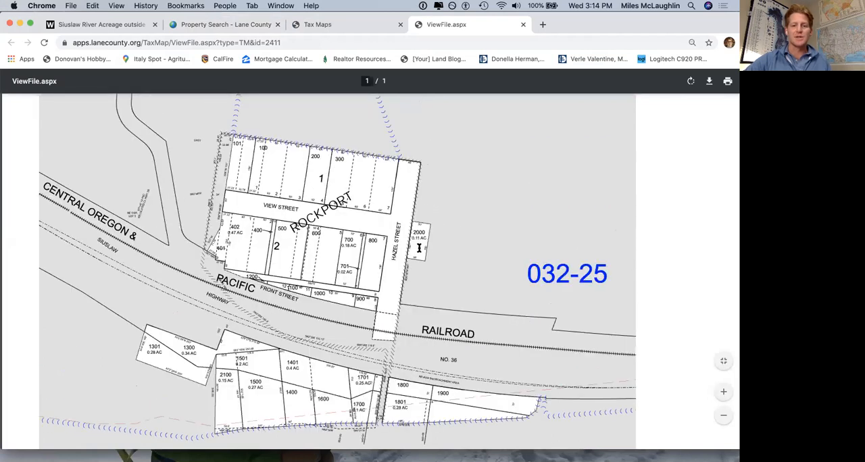
pyautogui.moveTo(398, 289)
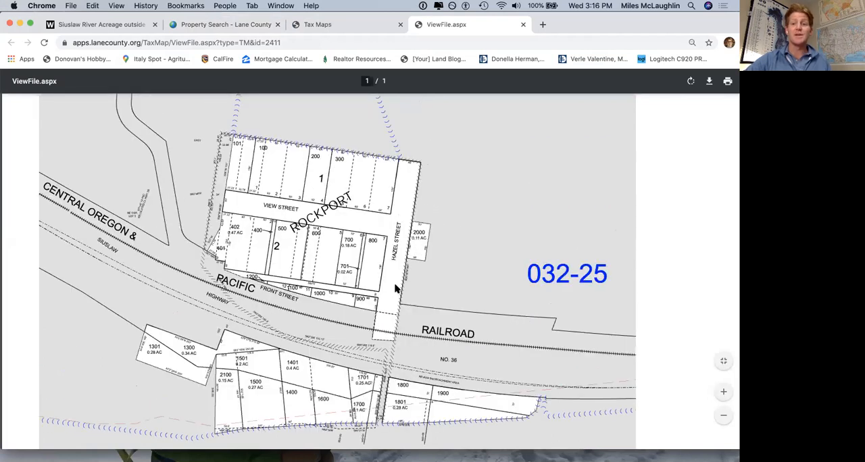
pyautogui.moveTo(398, 279)
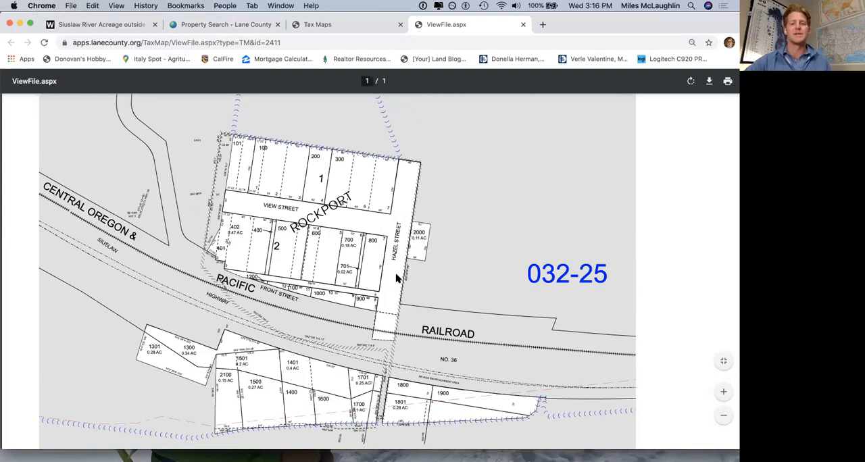
pyautogui.moveTo(93, 219)
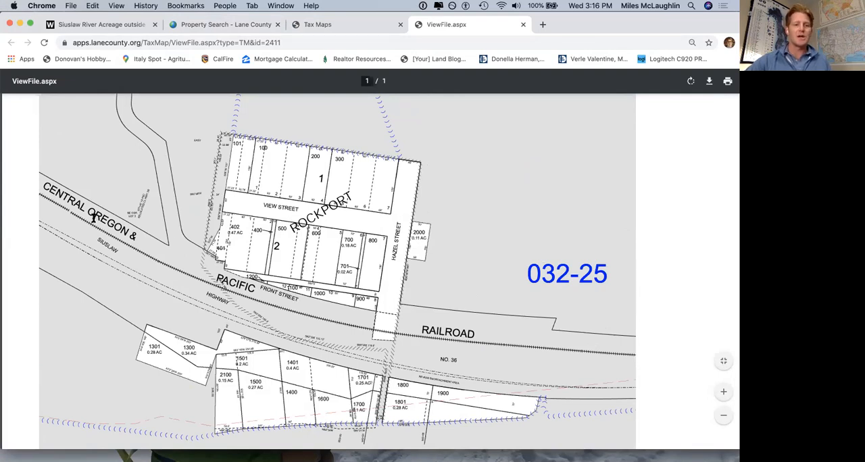
pyautogui.moveTo(121, 252)
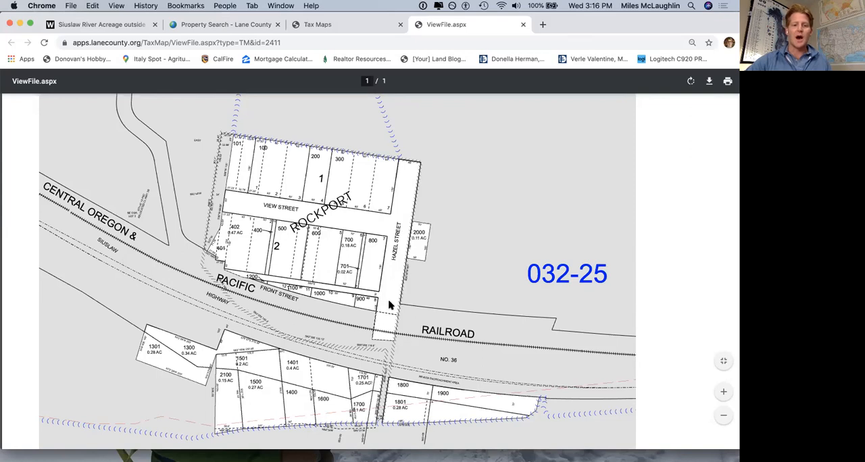
pyautogui.moveTo(419, 238)
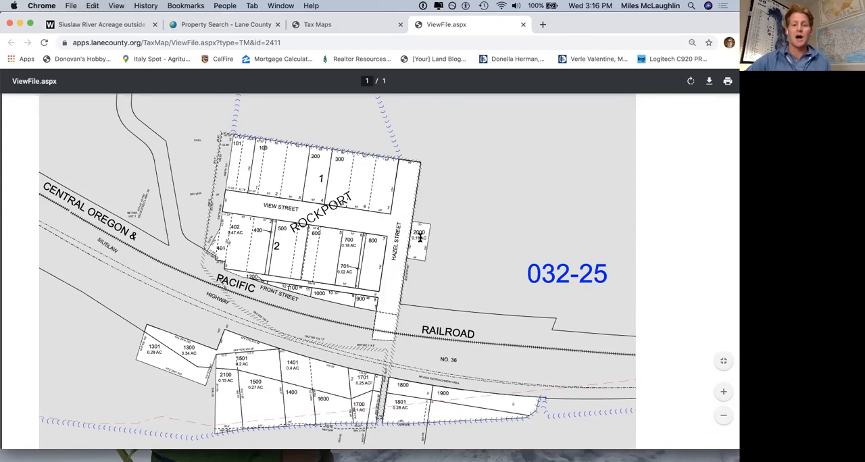
pyautogui.scroll(-3)
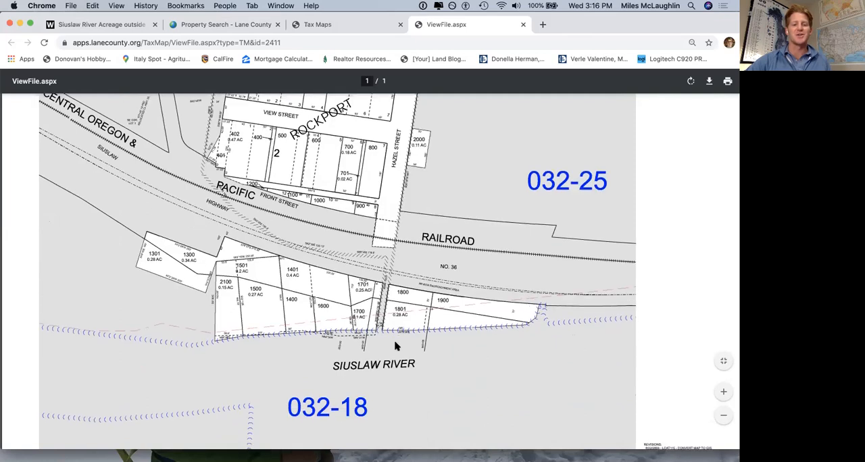
pyautogui.scroll(-3)
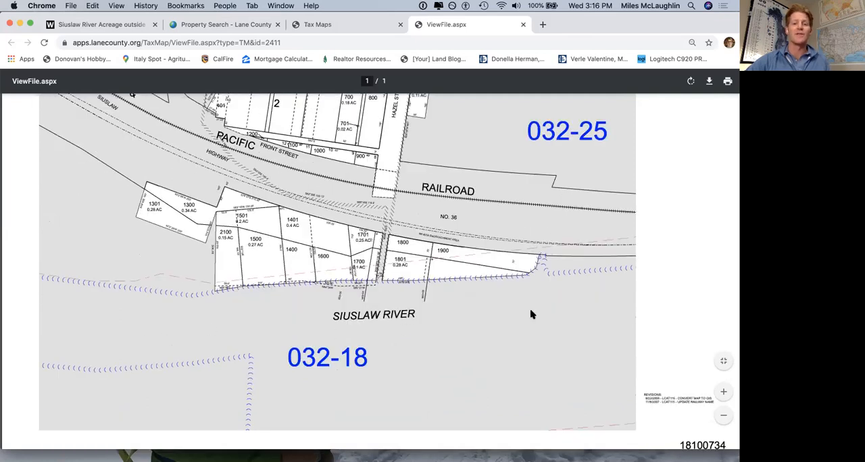
pyautogui.moveTo(438, 257)
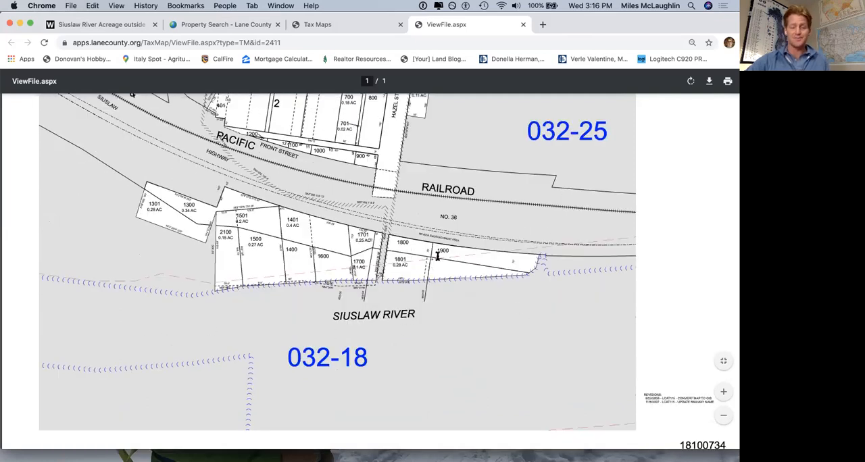
pyautogui.moveTo(476, 244)
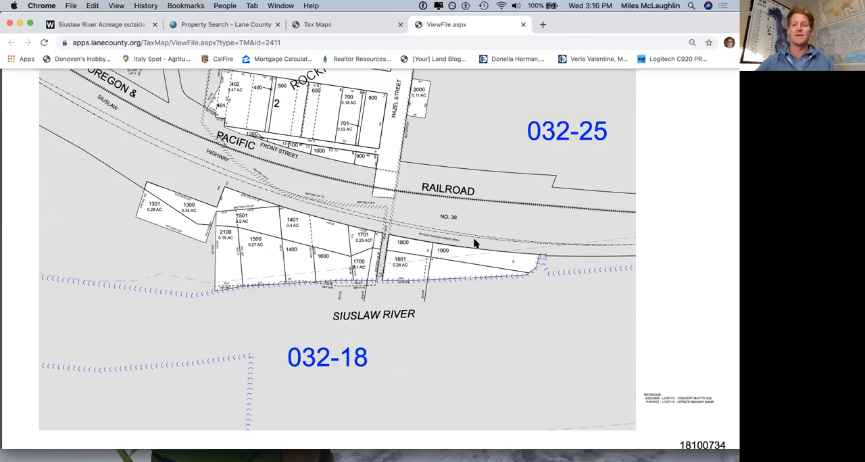
pyautogui.scroll(3)
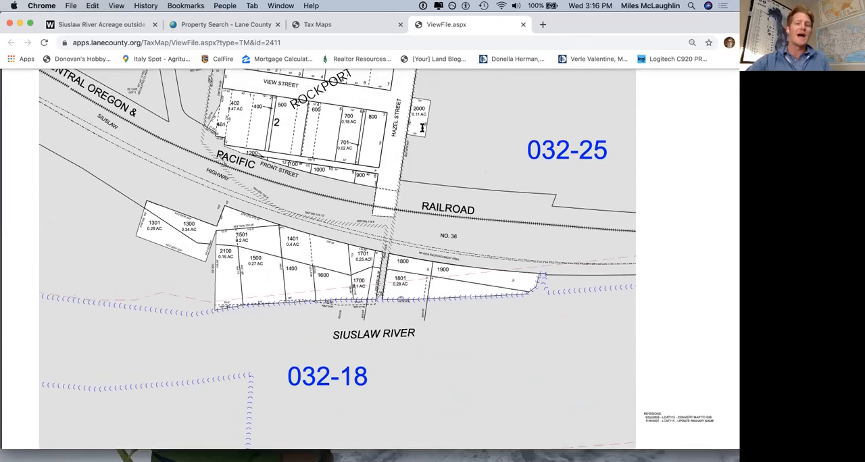
pyautogui.scroll(3)
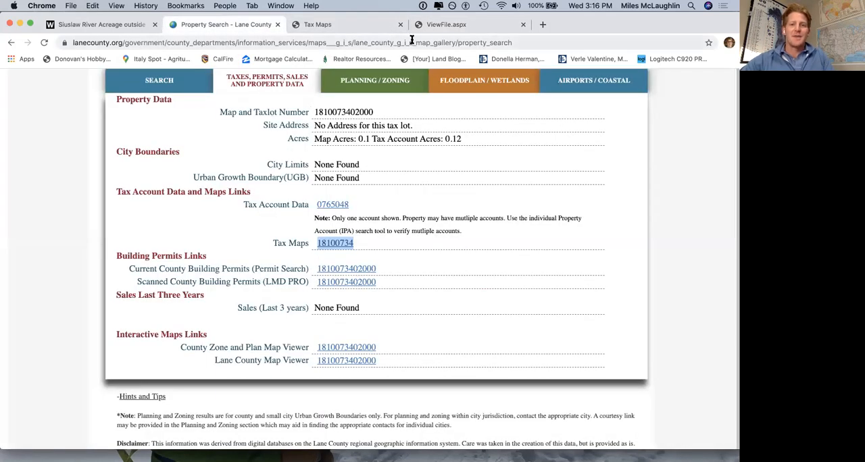
# Review the tax map once more and return to the property data record.
pyautogui.click(335, 243)
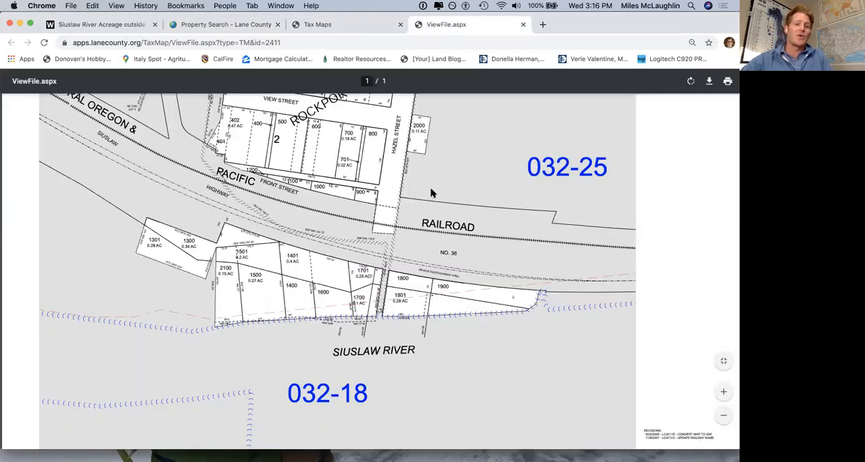
pyautogui.scroll(-3)
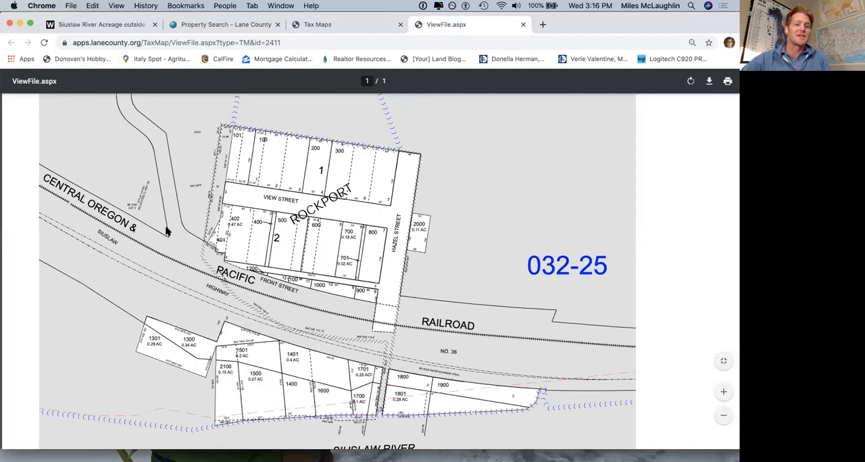
pyautogui.scroll(-3)
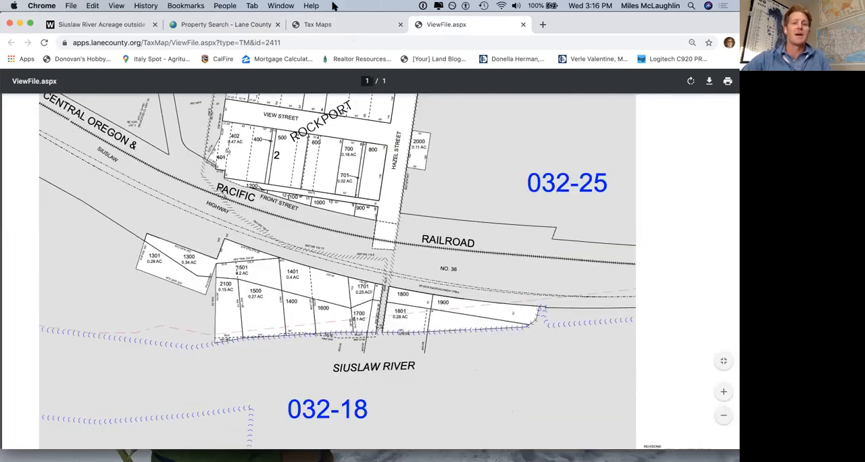
pyautogui.click(227, 24)
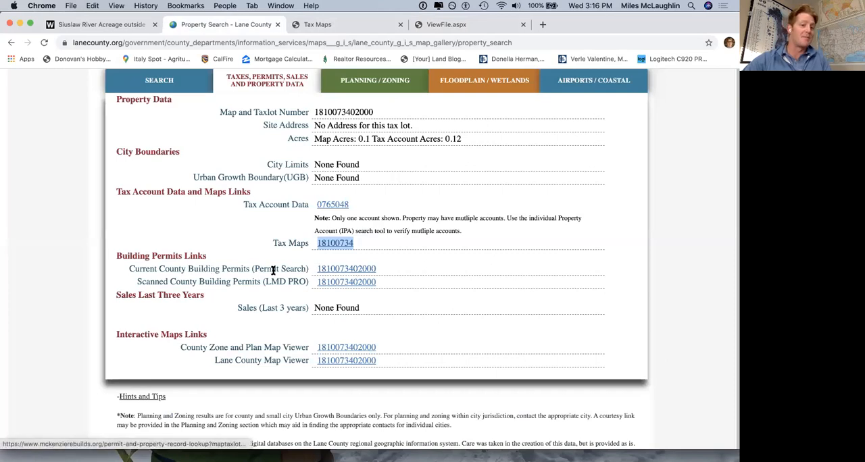
pyautogui.rightClick(346, 268)
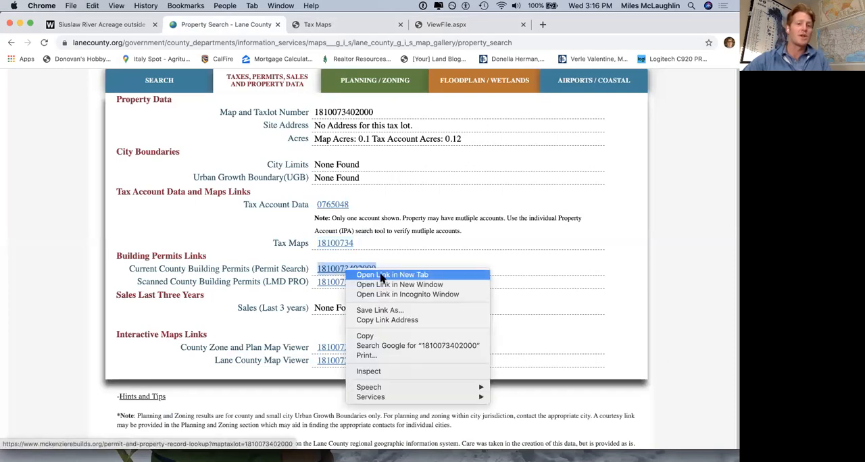
pyautogui.click(392, 275)
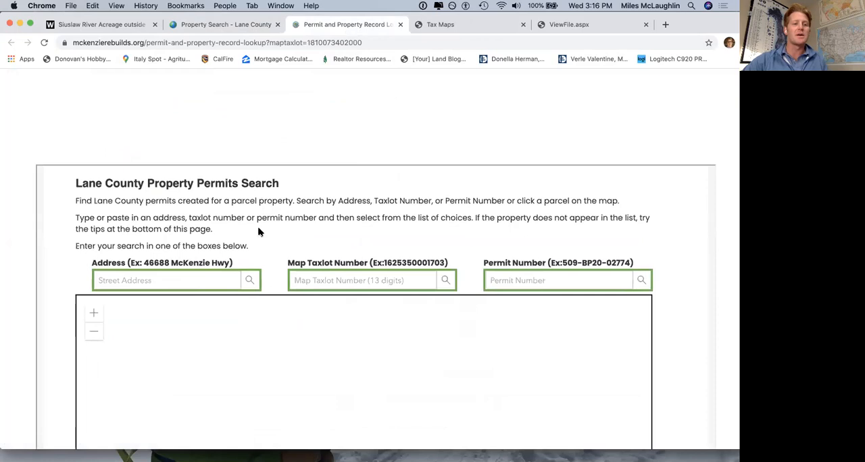
pyautogui.scroll(-3)
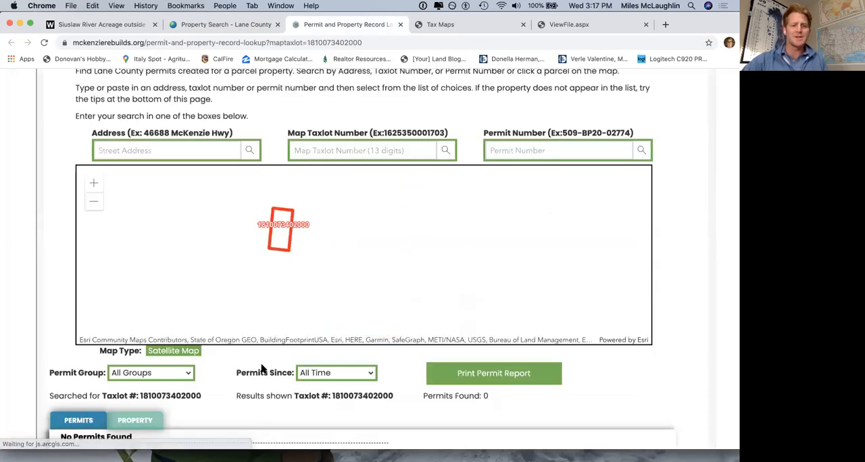
pyautogui.scroll(-3)
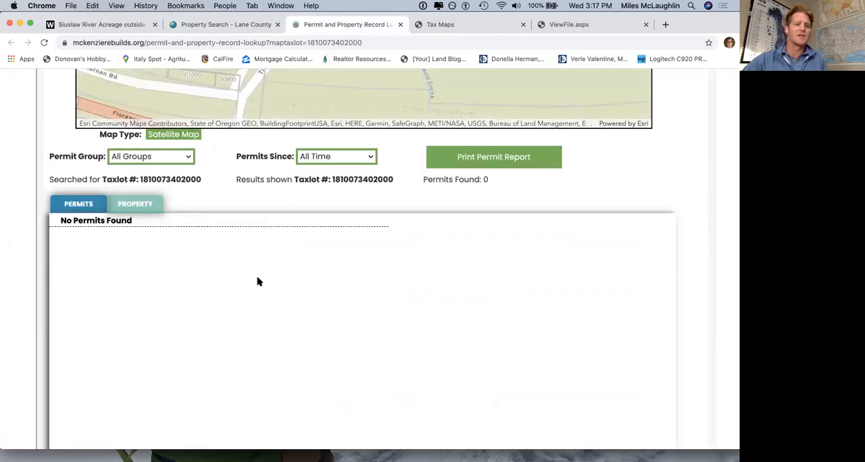
pyautogui.scroll(3)
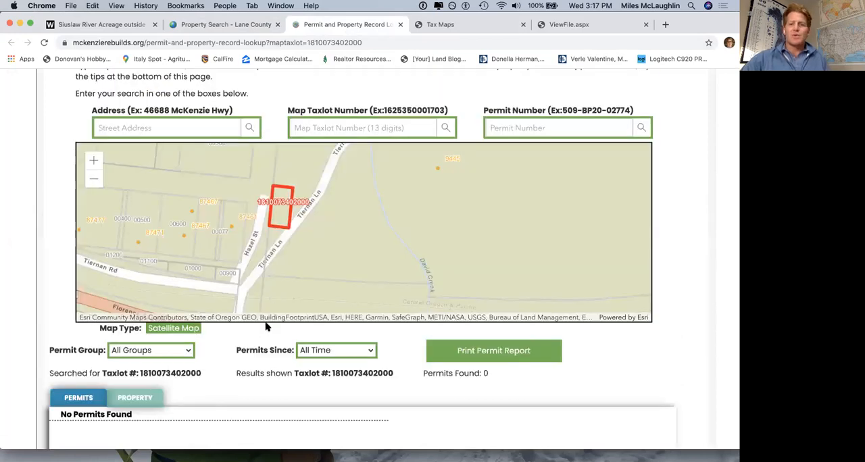
pyautogui.scroll(-3)
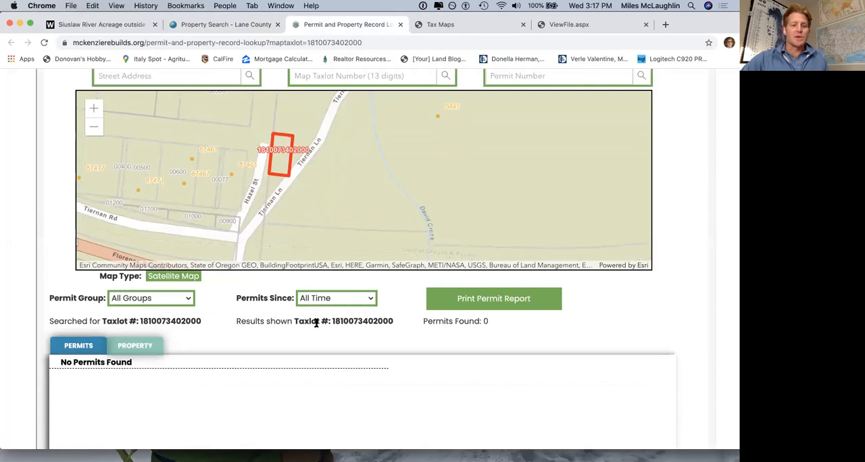
pyautogui.scroll(-3)
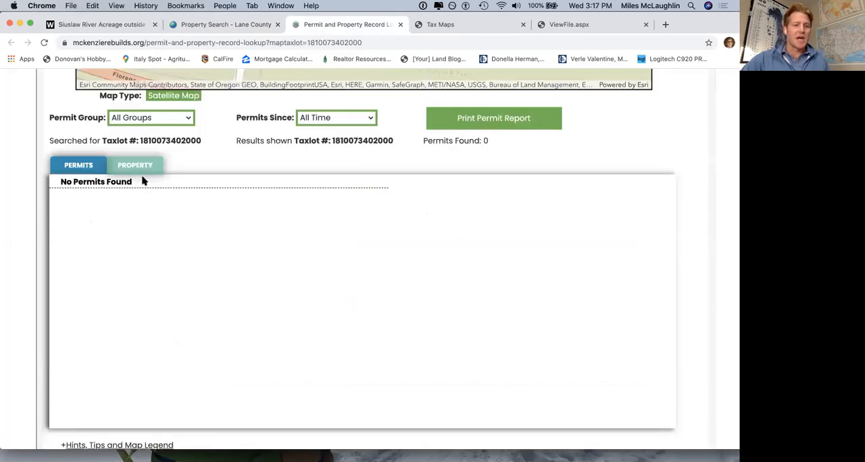
pyautogui.click(135, 165)
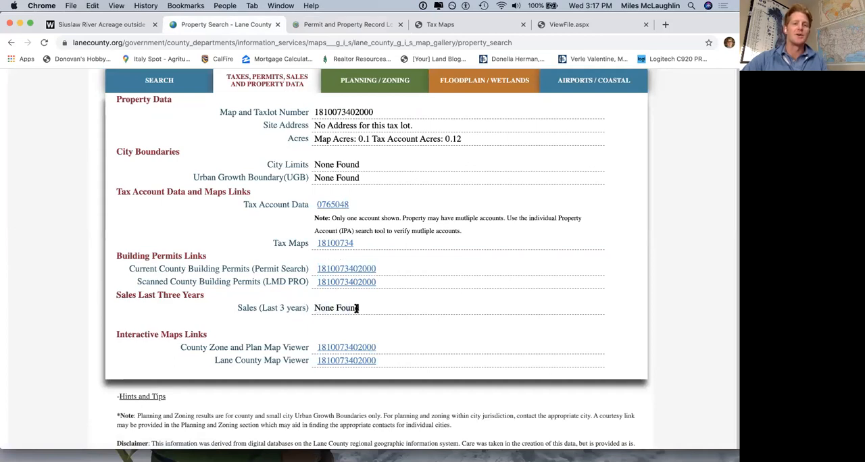
pyautogui.moveTo(359, 305)
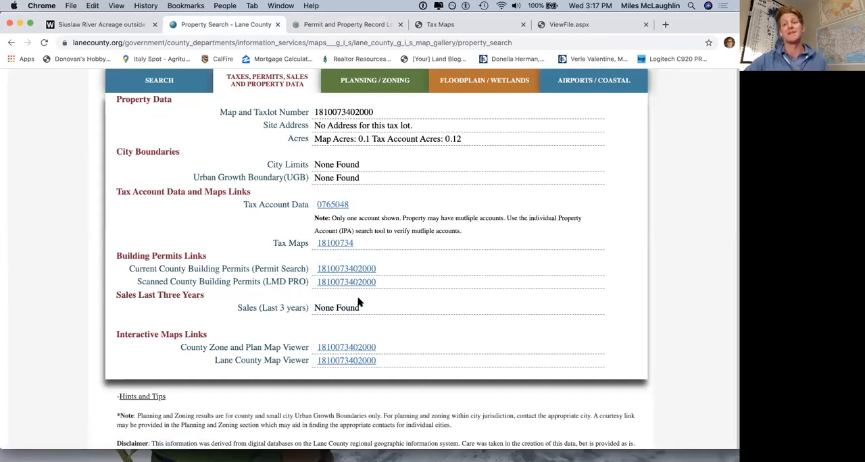
pyautogui.moveTo(273, 348)
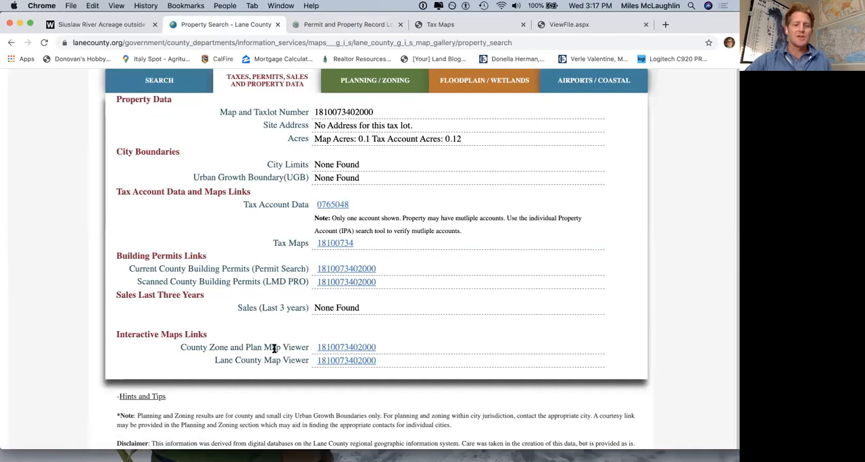
pyautogui.rightClick(346, 346)
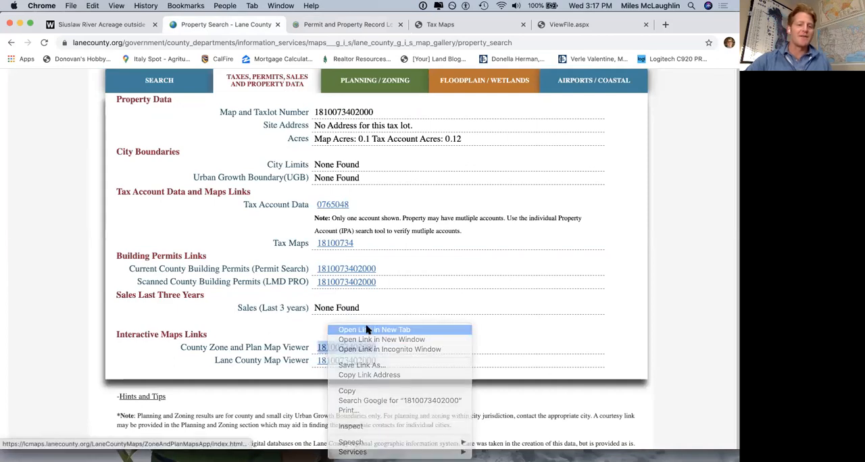
pyautogui.click(373, 330)
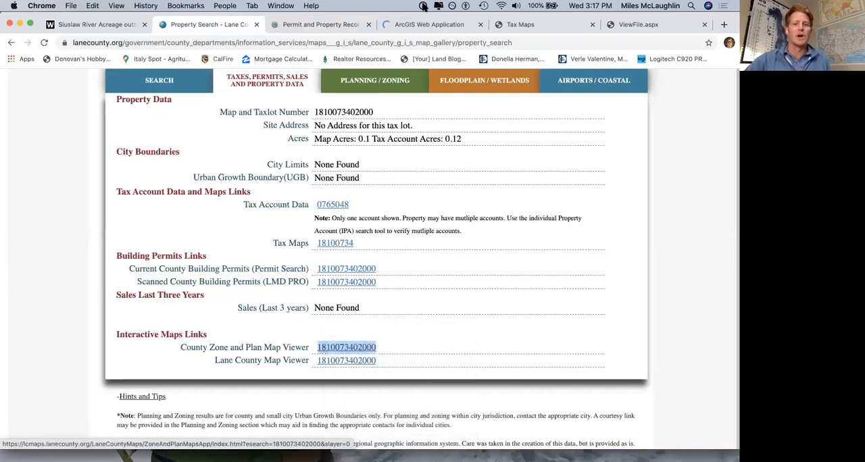
pyautogui.click(346, 346)
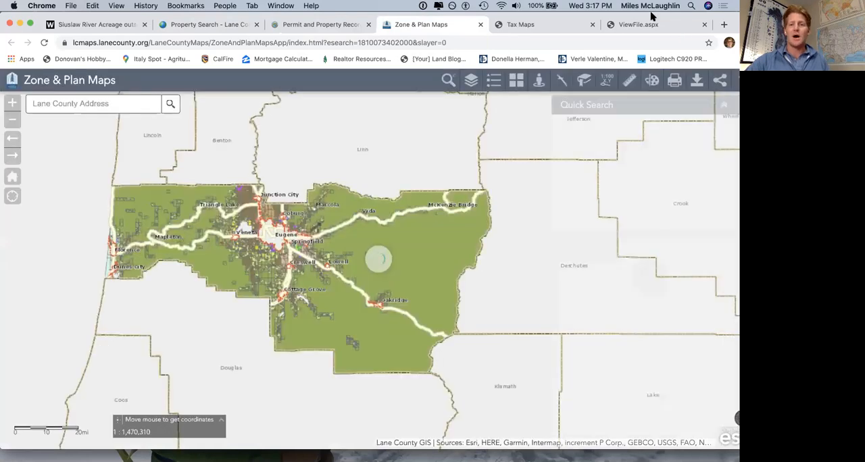
# Zoom to the red-outlined WILCO LLC parcel, review its attribute record, then zoom out twice to see surrounding zones.
pyautogui.click(517, 80)
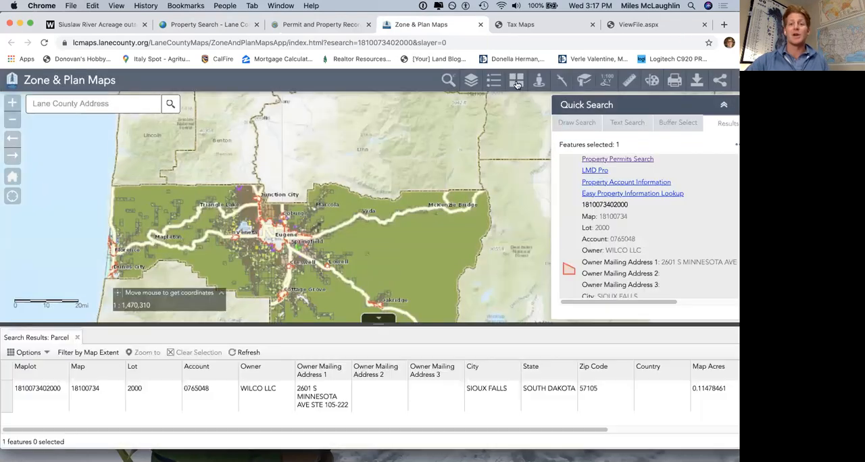
pyautogui.click(516, 80)
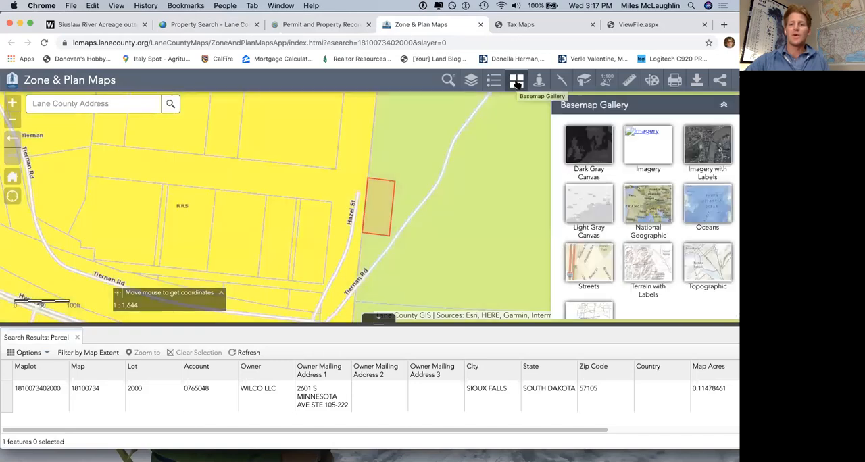
pyautogui.moveTo(359, 203)
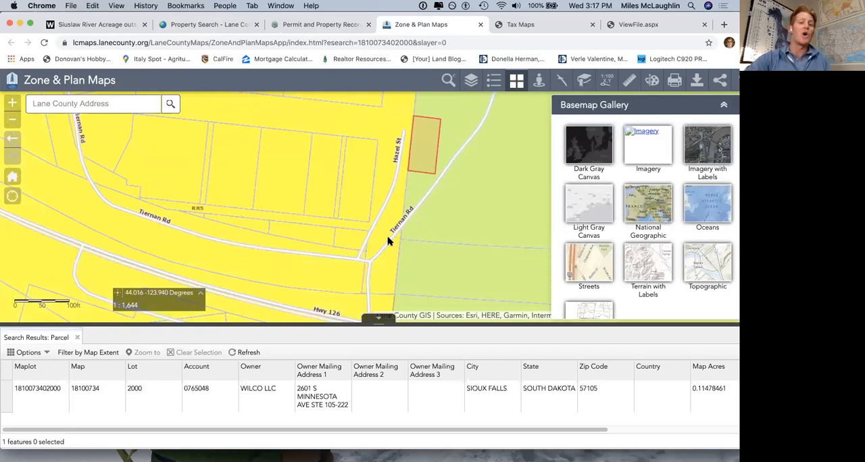
pyautogui.moveTo(335, 201)
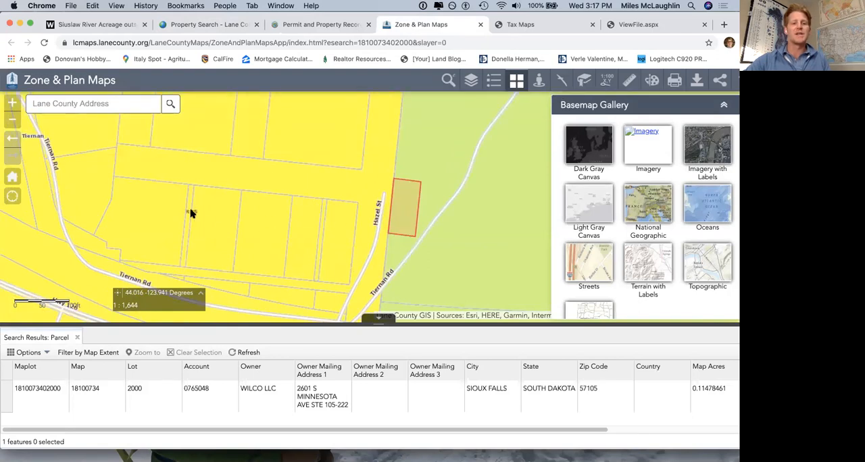
pyautogui.moveTo(416, 215)
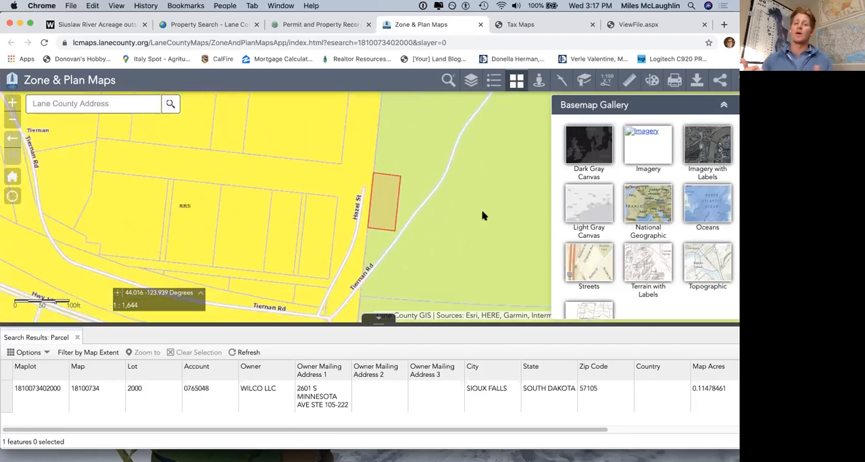
pyautogui.moveTo(183, 208)
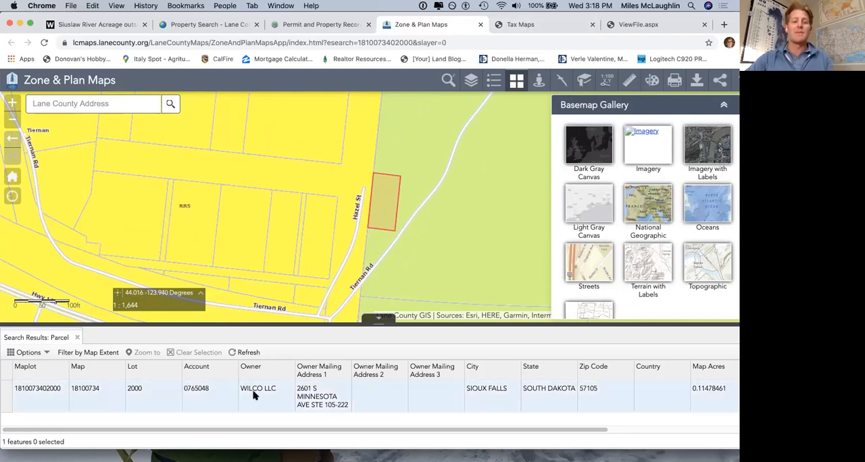
pyautogui.moveTo(540, 403)
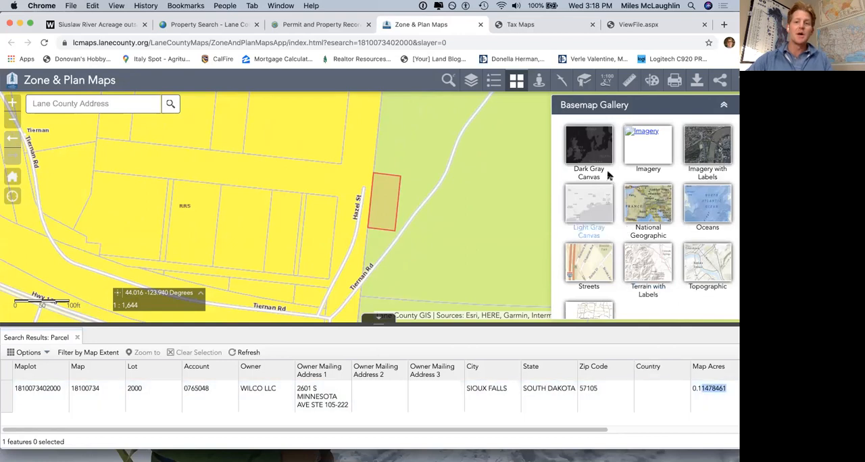
pyautogui.scroll(-3)
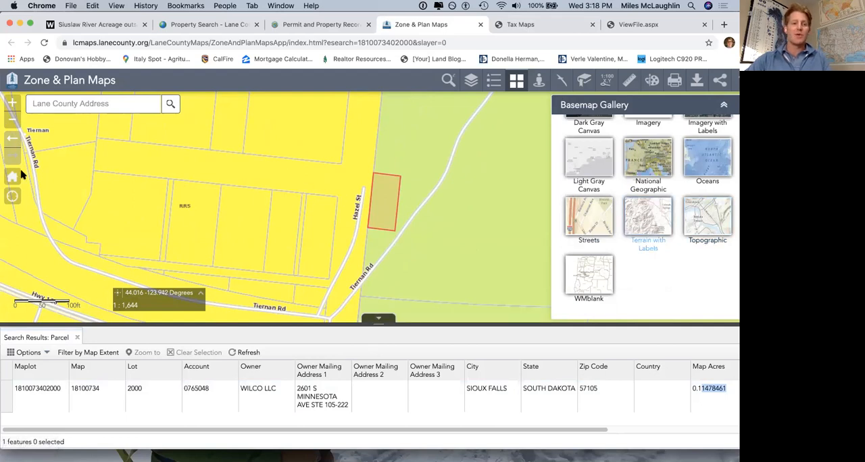
pyautogui.click(11, 121)
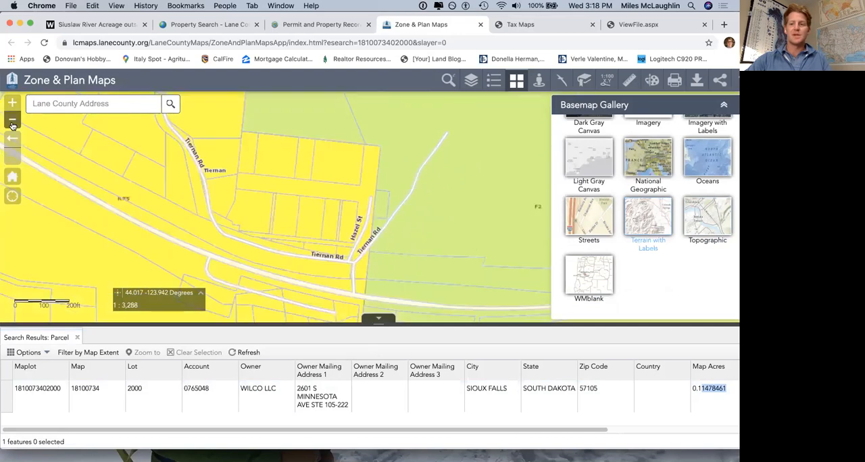
pyautogui.click(13, 120)
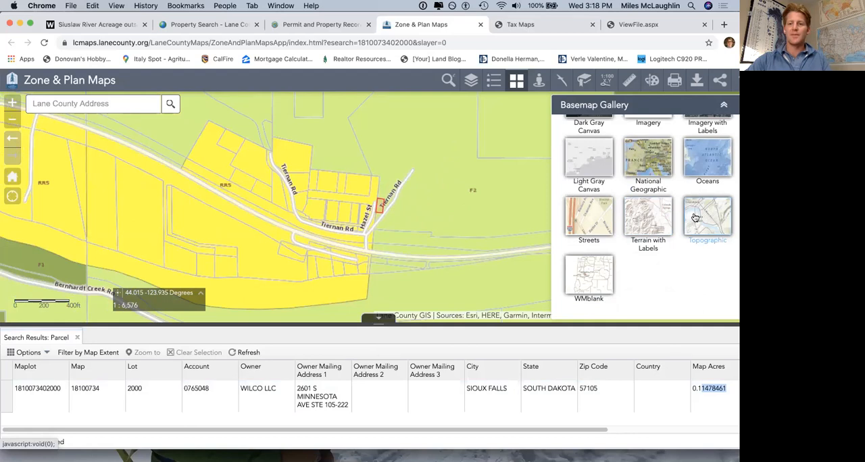
pyautogui.moveTo(649, 216)
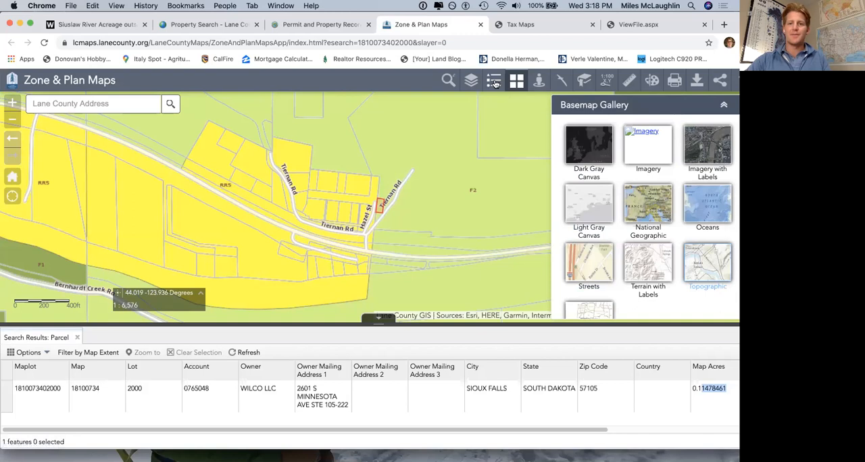
# Review the zoning legend and bring up the Table of Contents layer list.
pyautogui.click(494, 81)
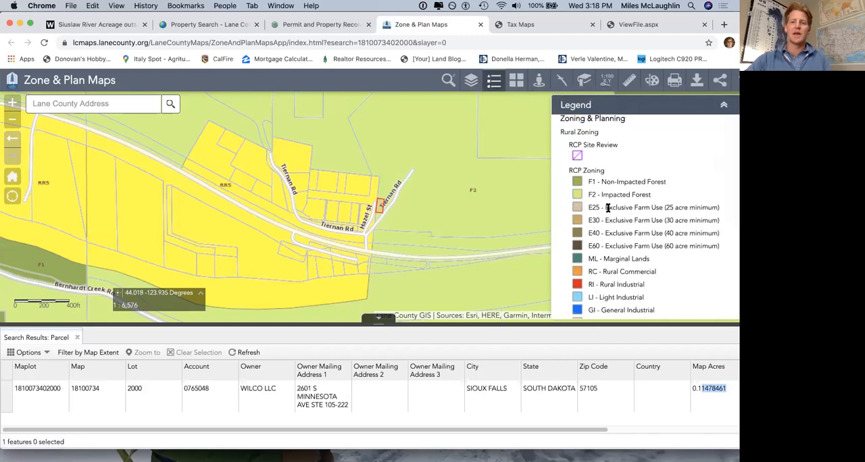
pyautogui.moveTo(471, 190)
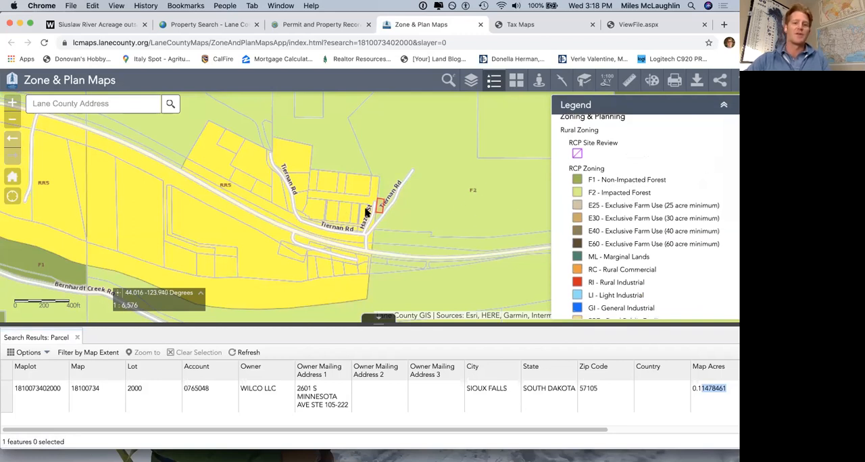
pyautogui.scroll(-3)
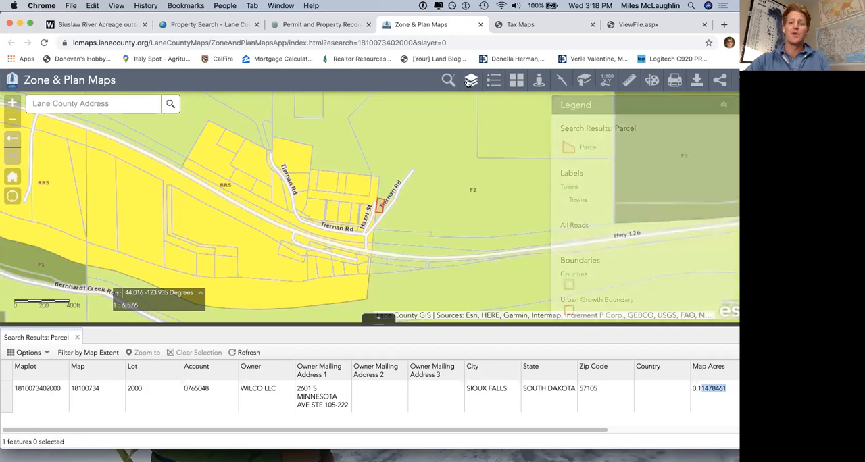
pyautogui.click(471, 81)
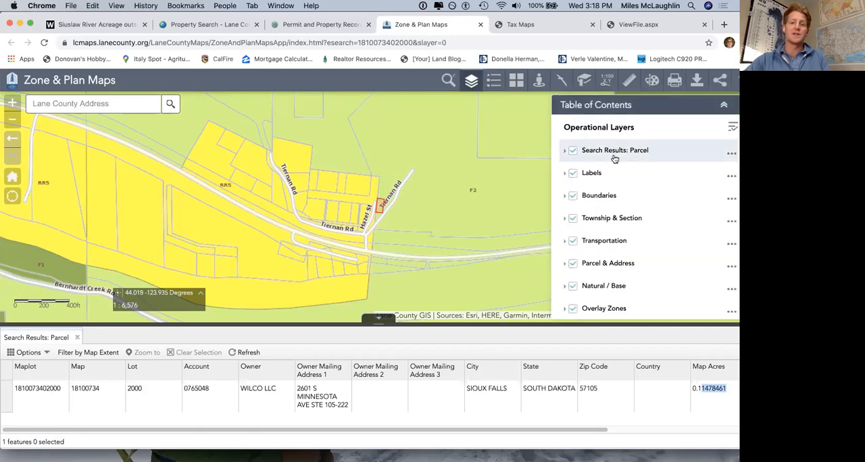
pyautogui.click(565, 150)
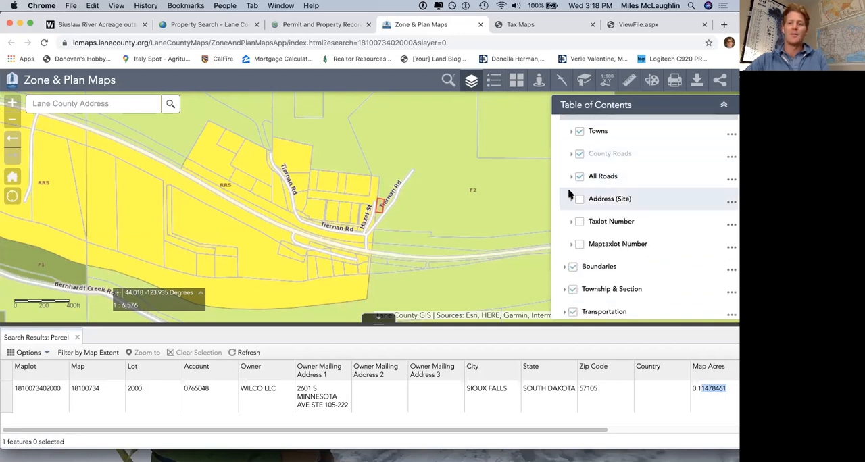
# Expand Natural / Base and switch on Contours, Soils, Water Features, Parks and Landslide Data.
pyautogui.scroll(-3)
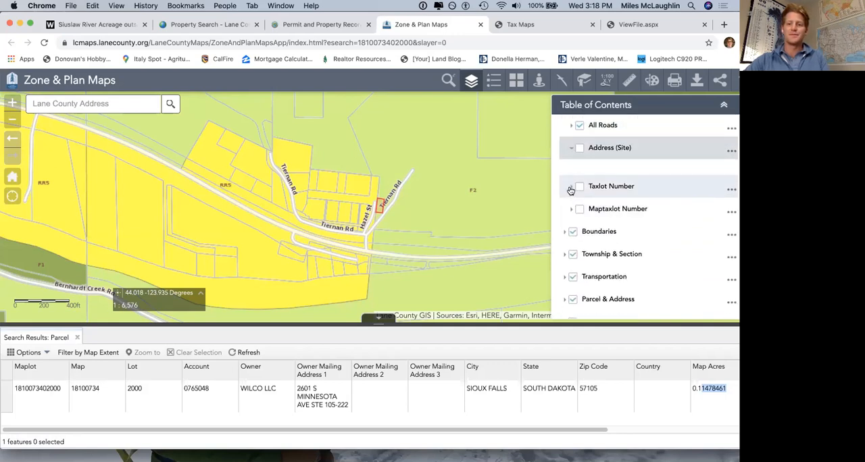
pyautogui.scroll(-3)
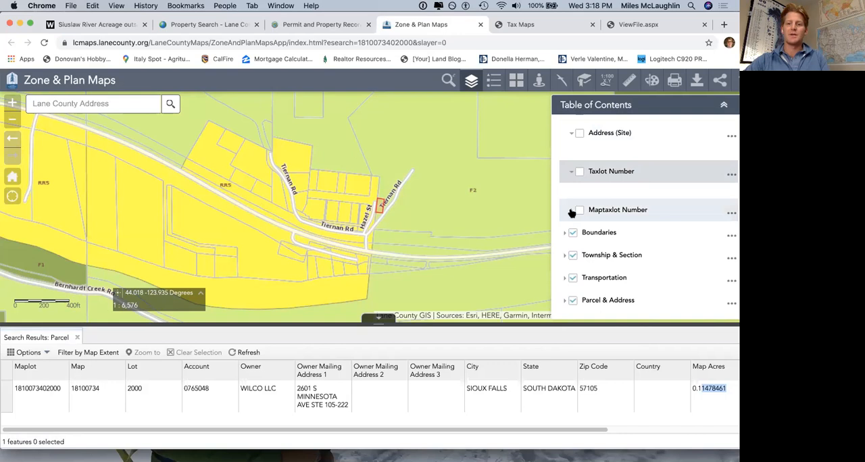
pyautogui.scroll(-3)
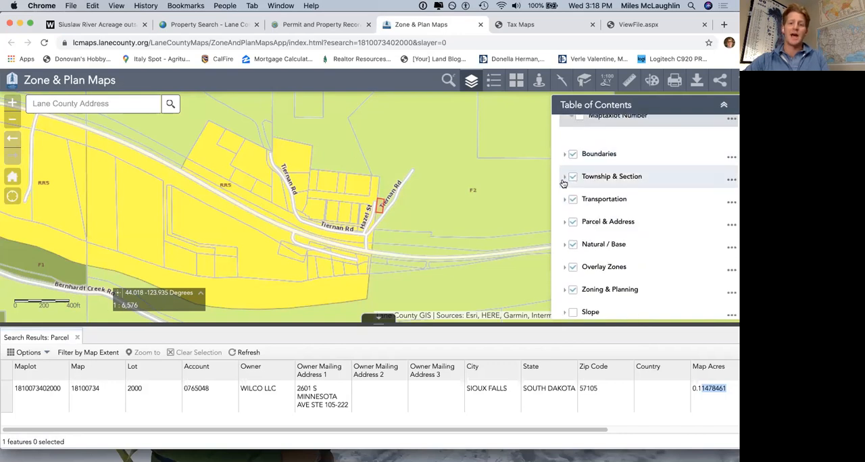
pyautogui.scroll(-3)
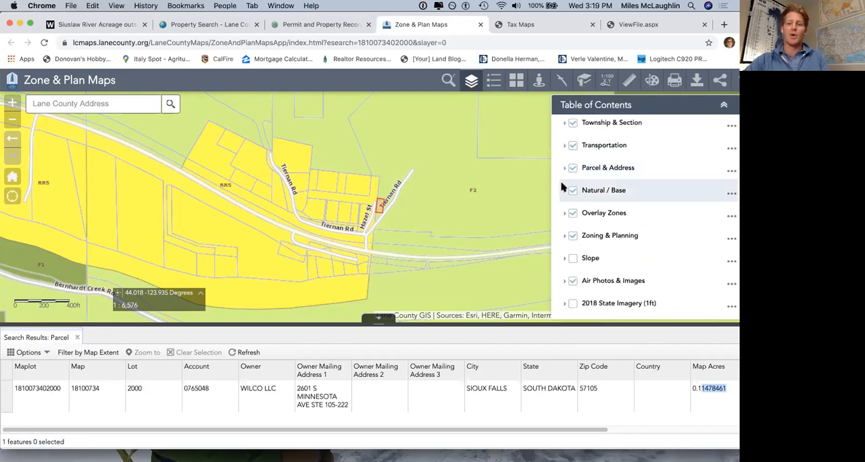
pyautogui.click(565, 190)
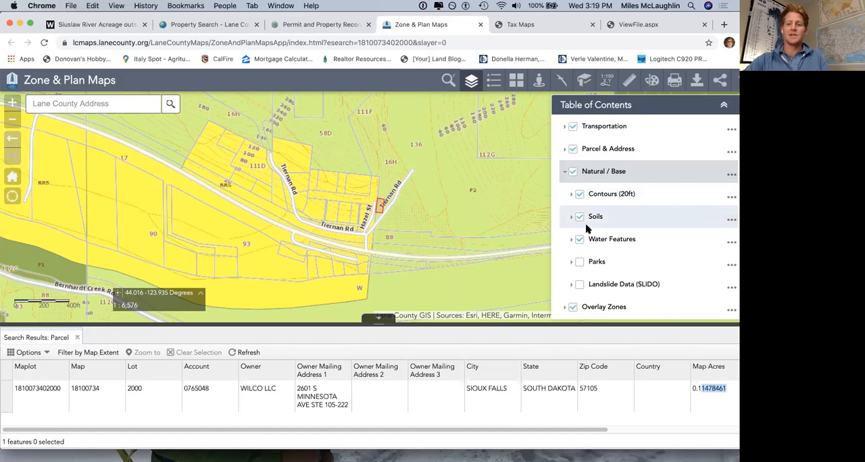
pyautogui.scroll(-3)
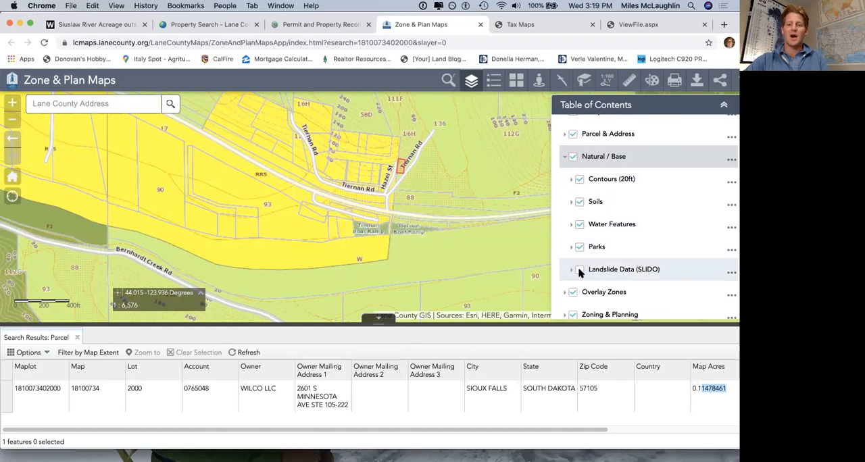
pyautogui.moveTo(403, 127)
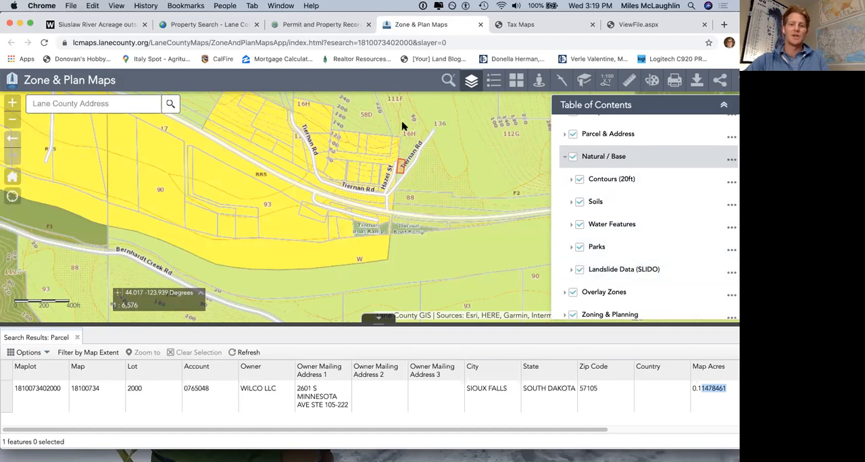
pyautogui.scroll(-3)
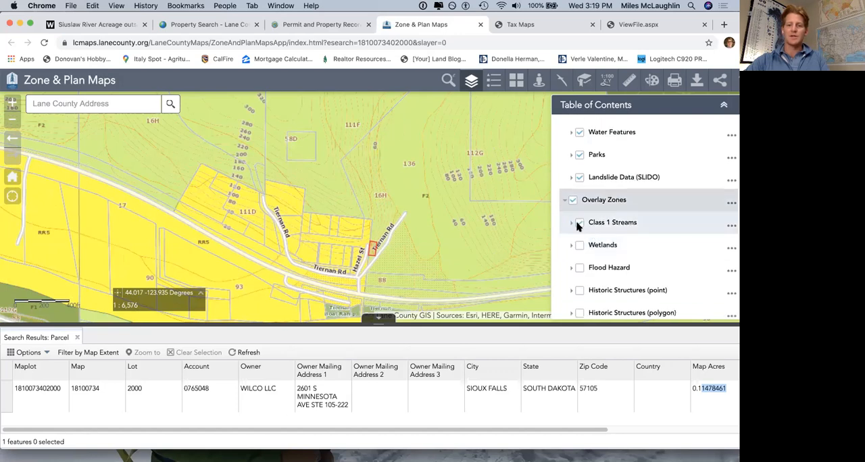
# Show Class 1 Streams and the Wetlands layers over the river parcel area.
pyautogui.click(579, 222)
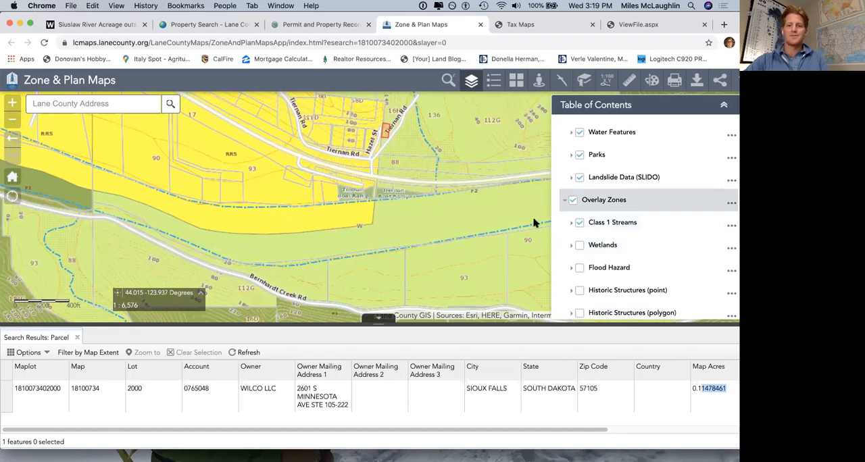
pyautogui.click(572, 245)
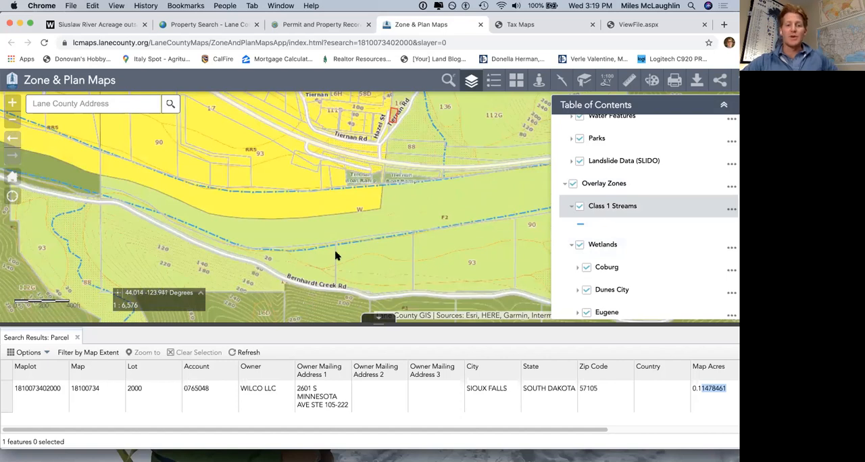
pyautogui.scroll(-3)
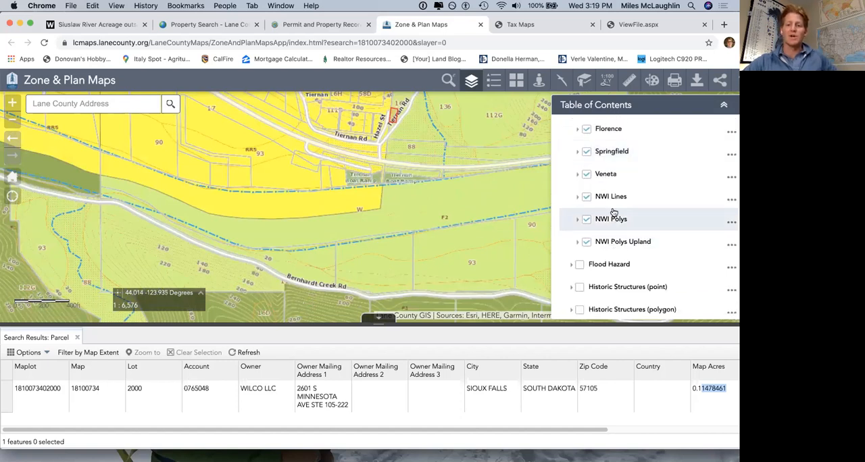
pyautogui.scroll(-3)
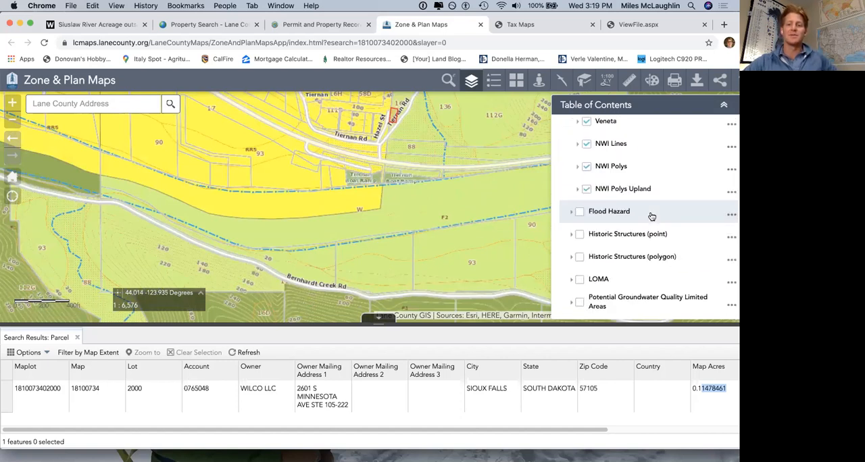
# Show the Flood Hazard zones and reveal the Big Game Habitat layer group.
pyautogui.click(572, 211)
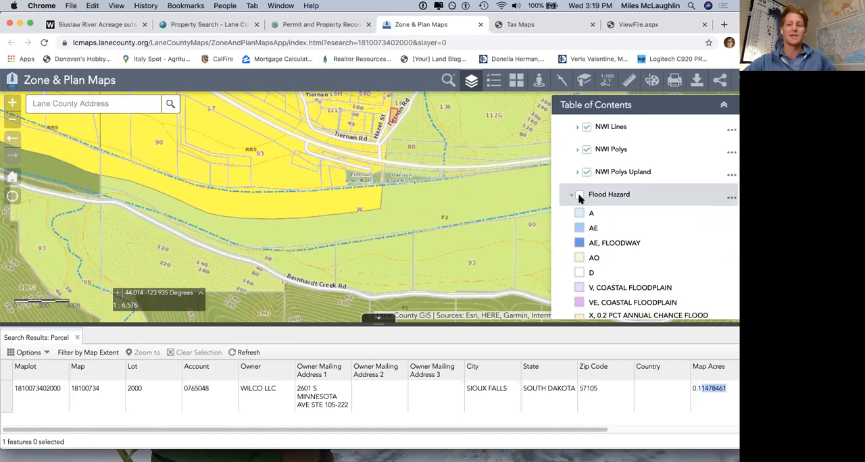
pyautogui.click(585, 195)
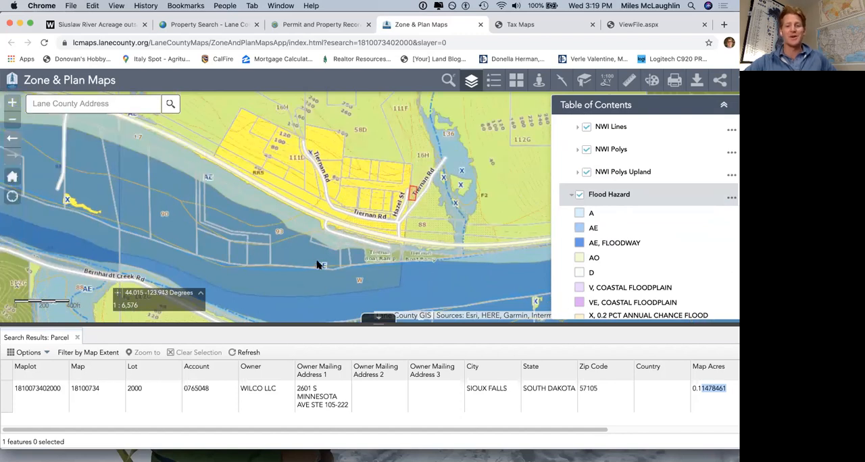
pyautogui.moveTo(644, 265)
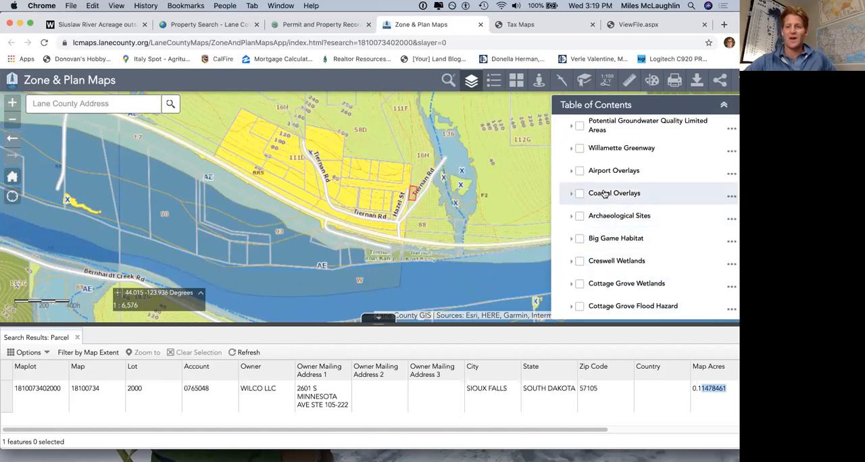
pyautogui.scroll(3)
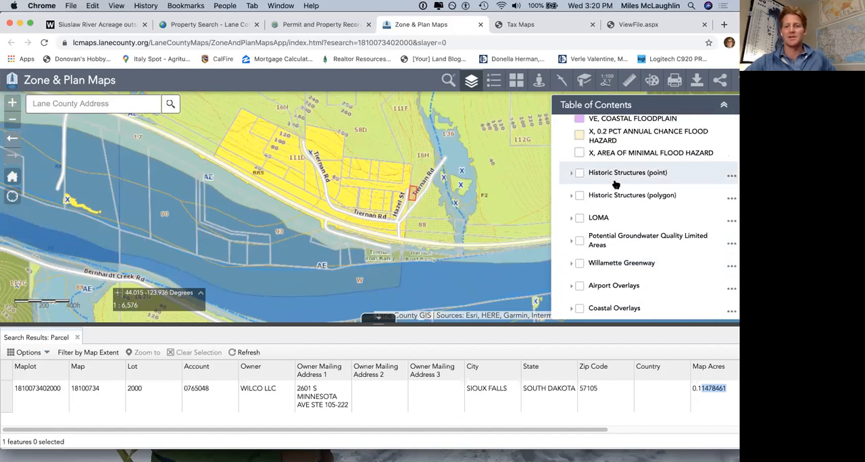
pyautogui.scroll(-3)
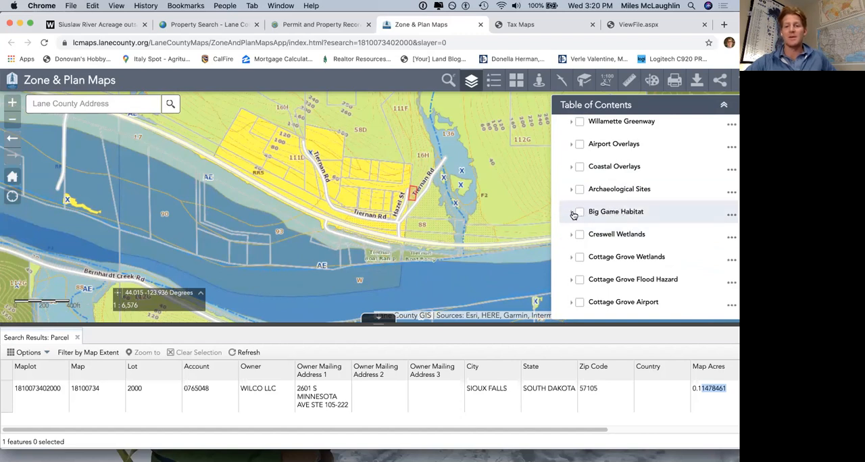
pyautogui.click(571, 211)
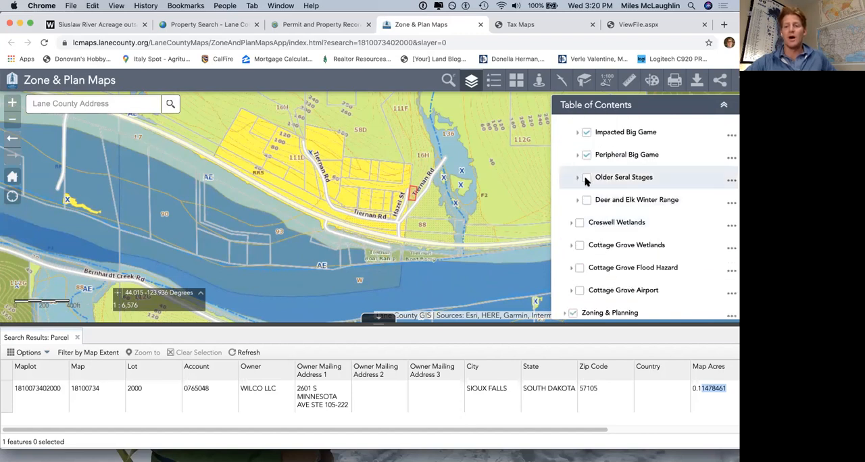
# Turn on the Slope layers and reveal the 2013 slope percentage classes.
pyautogui.scroll(-3)
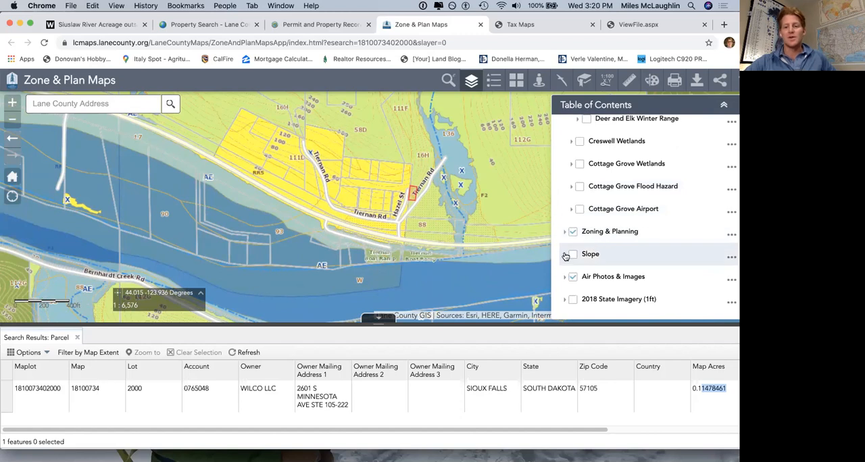
pyautogui.click(566, 254)
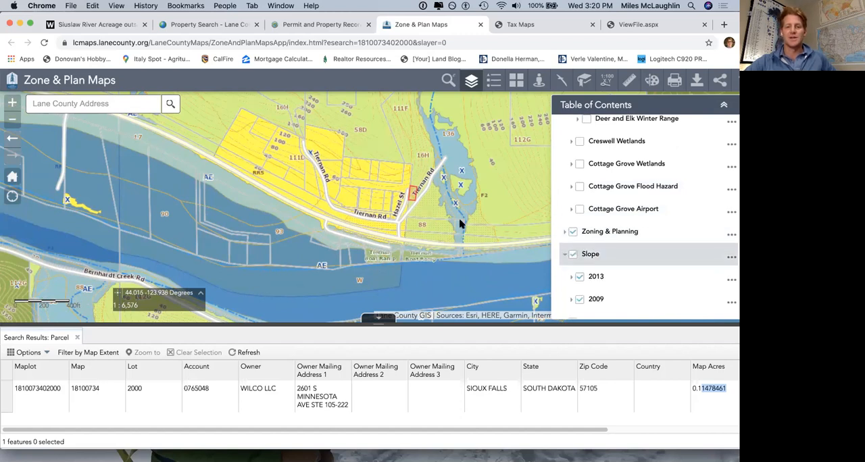
pyautogui.scroll(-3)
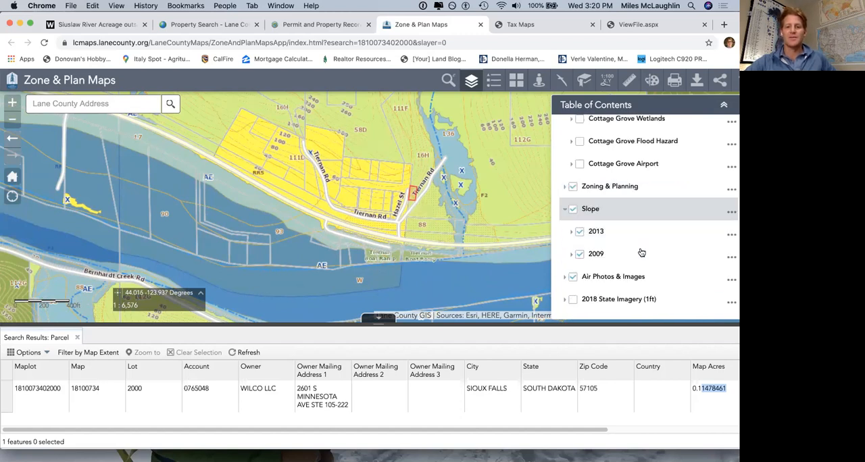
pyautogui.click(572, 231)
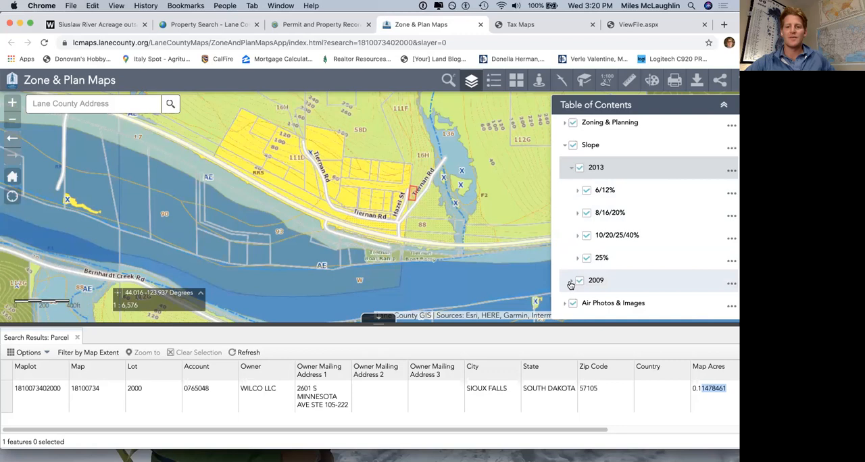
# Turn on the 2017 Pictometry Orthos imagery under Air Photos & Images.
pyautogui.scroll(-3)
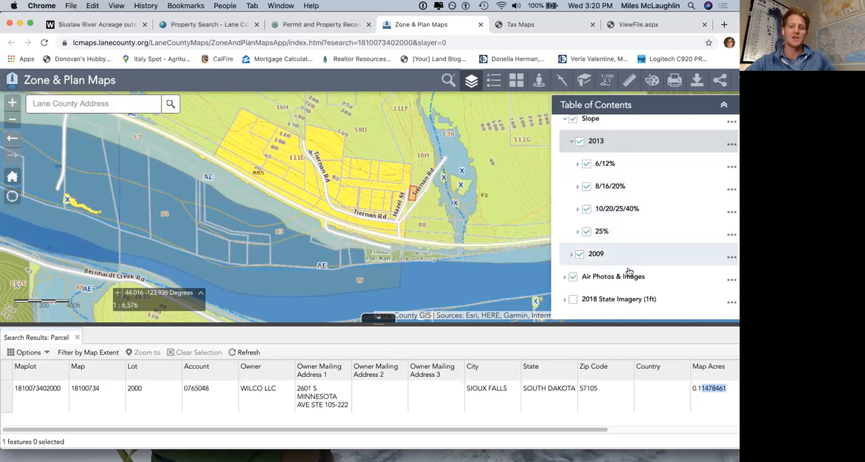
pyautogui.click(565, 276)
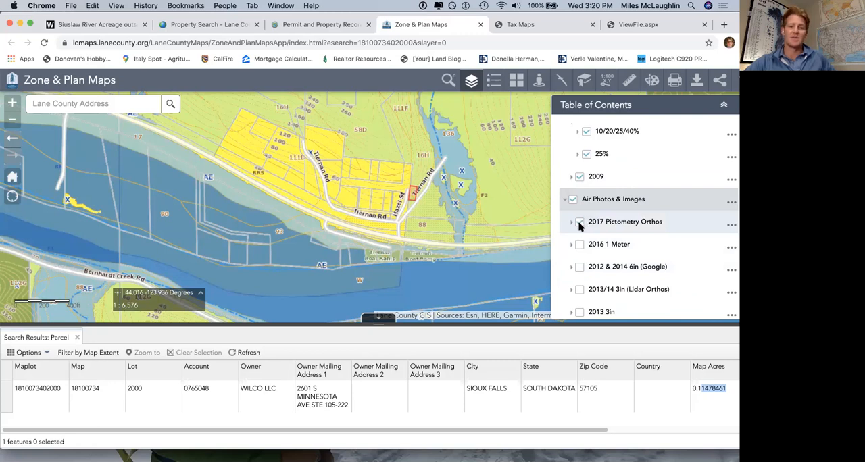
pyautogui.click(579, 222)
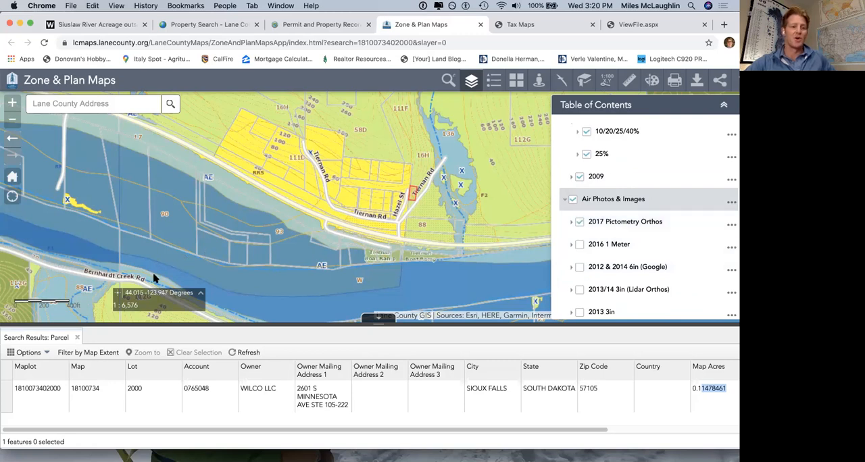
pyautogui.scroll(-3)
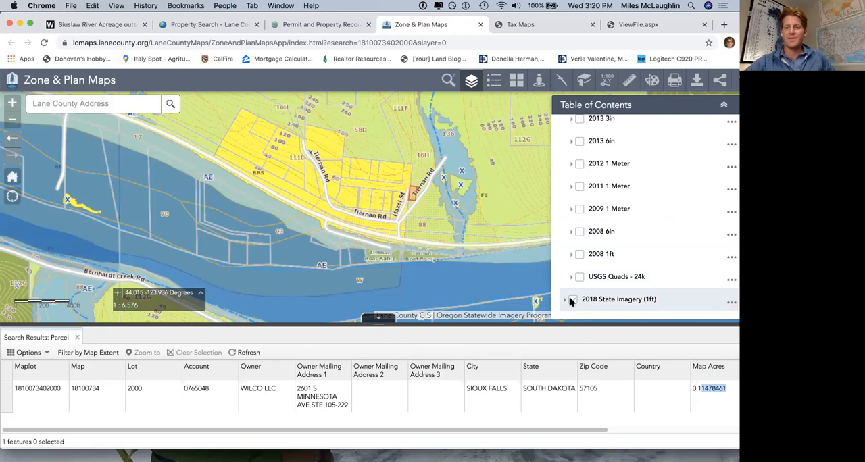
pyautogui.scroll(3)
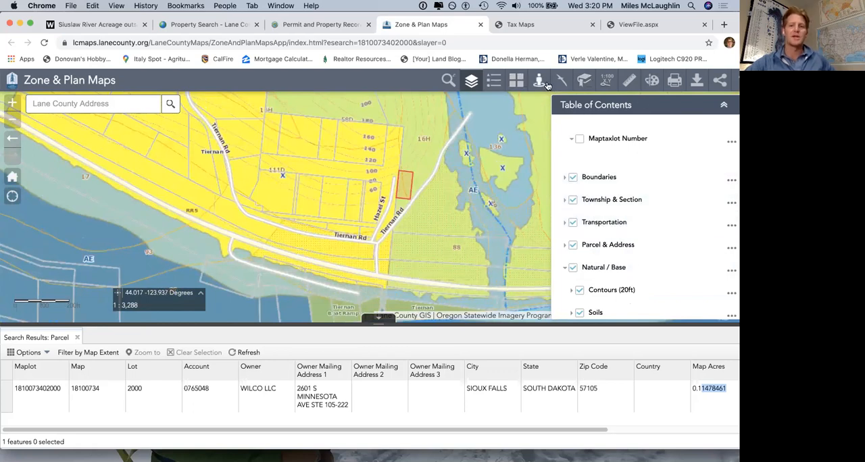
pyautogui.moveTo(376, 270)
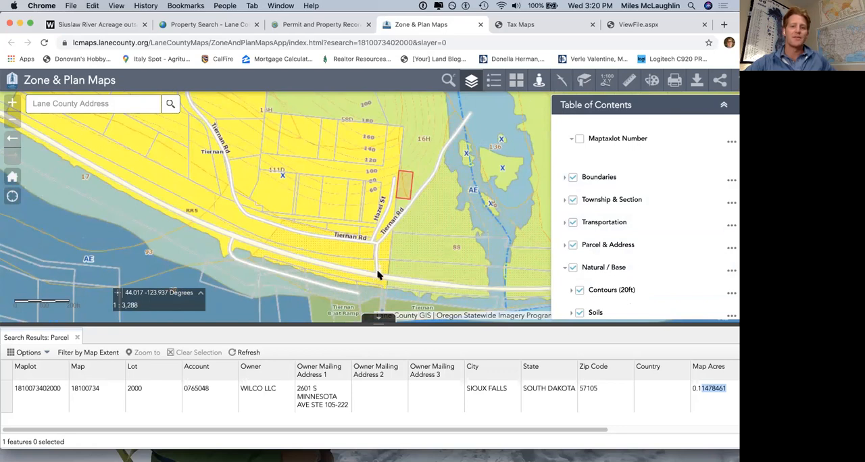
pyautogui.moveTo(389, 246)
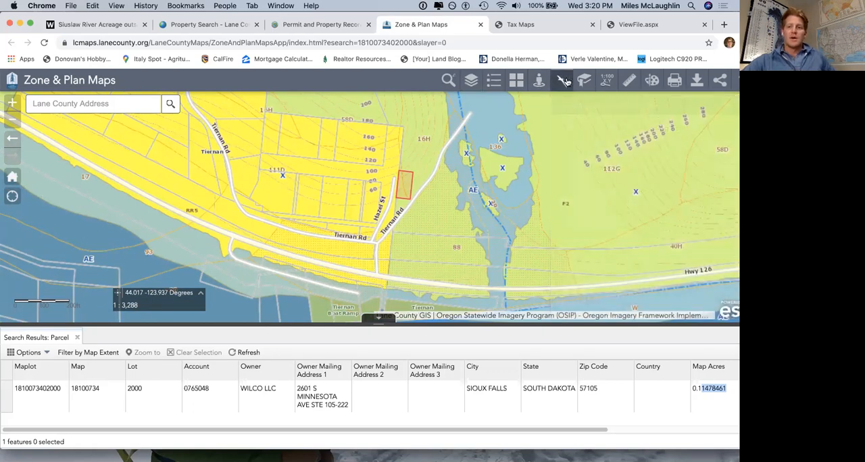
# Look at the bird's-eye view and bookmarks options, then bring up the measuring tools.
pyautogui.click(585, 80)
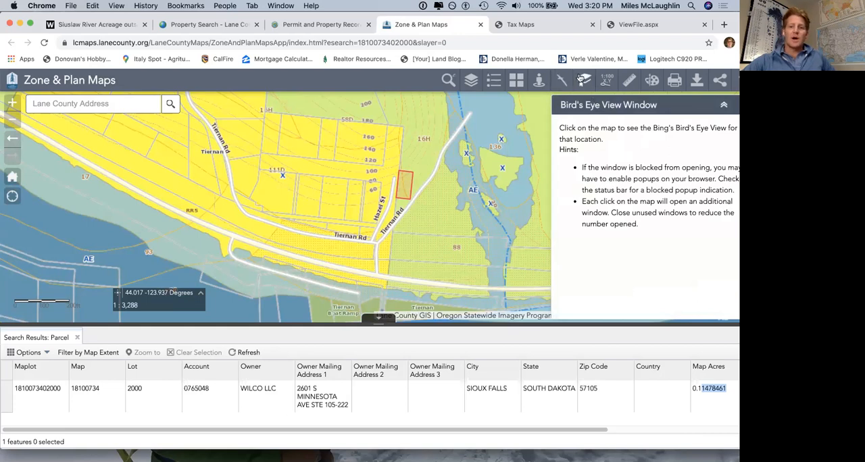
pyautogui.click(606, 81)
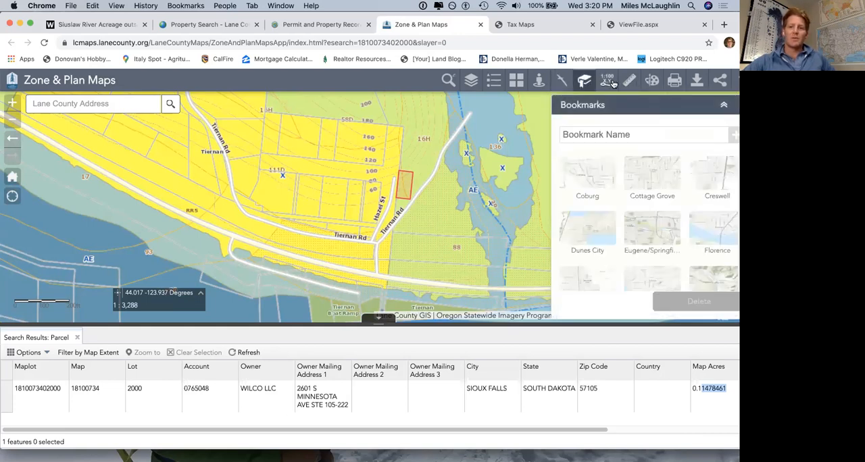
pyautogui.click(630, 80)
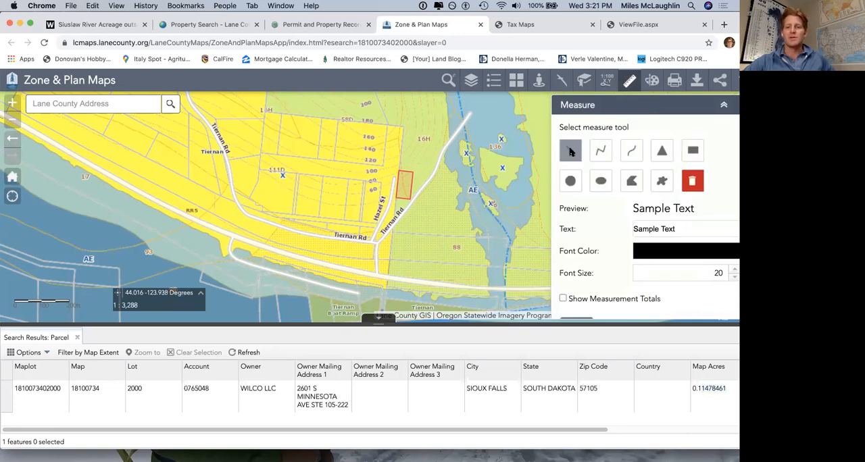
# Measure the parcel's sides at about 58.1 ft and 103.8 ft, then clear the measurements.
pyautogui.click(571, 150)
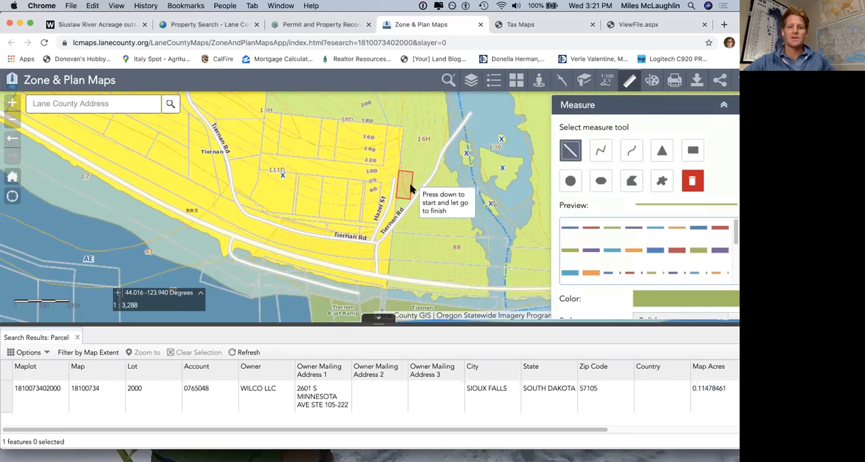
pyautogui.moveTo(395, 187)
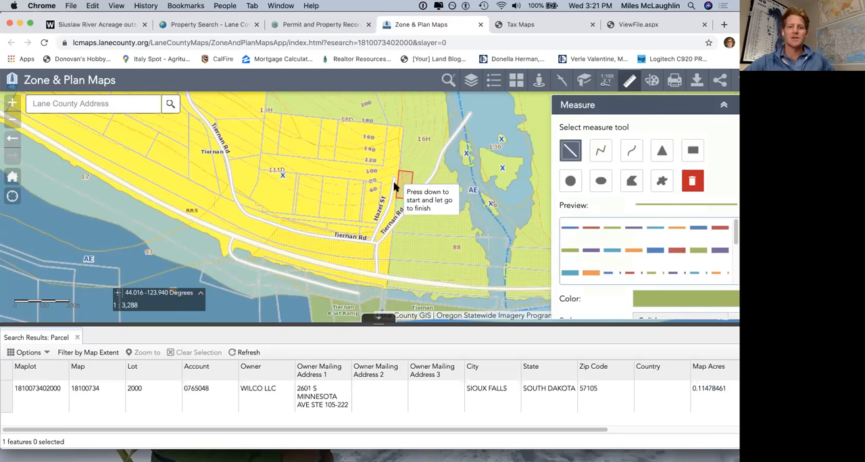
pyautogui.moveTo(403, 188)
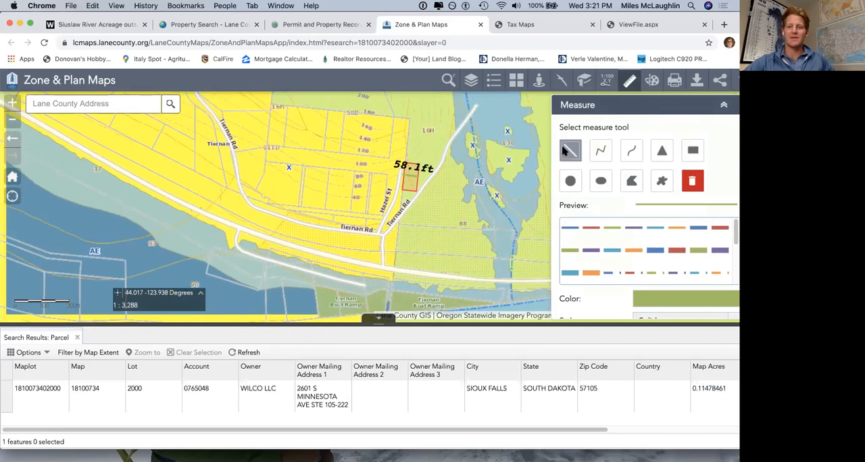
pyautogui.click(571, 150)
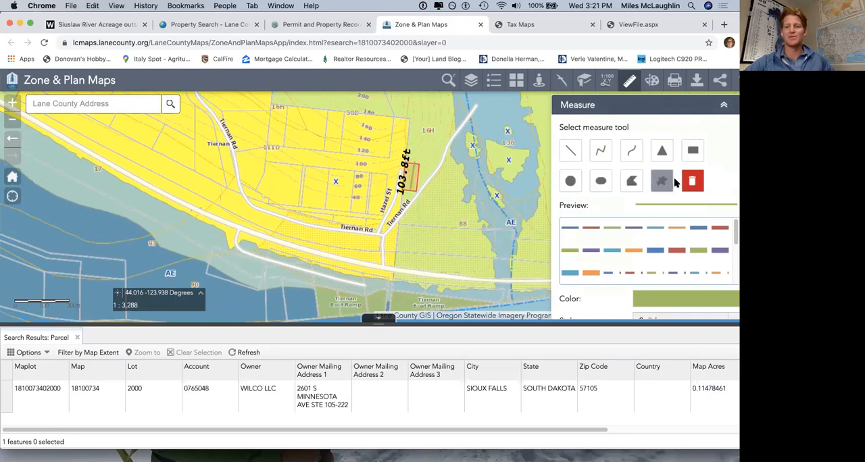
pyautogui.click(663, 181)
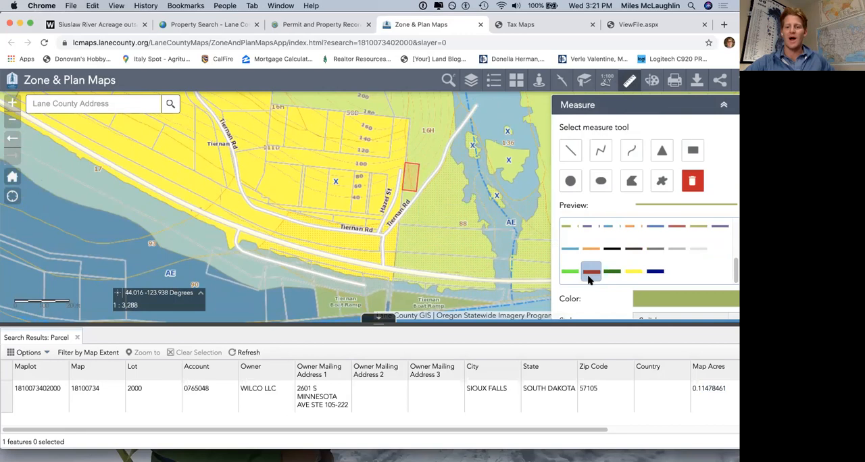
pyautogui.click(592, 228)
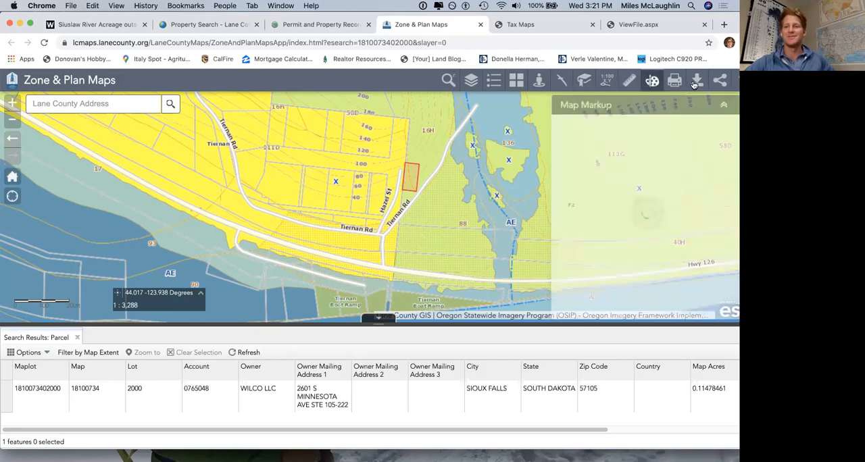
# With markup tools open, identify features on the lot beside the parcel.
pyautogui.click(719, 82)
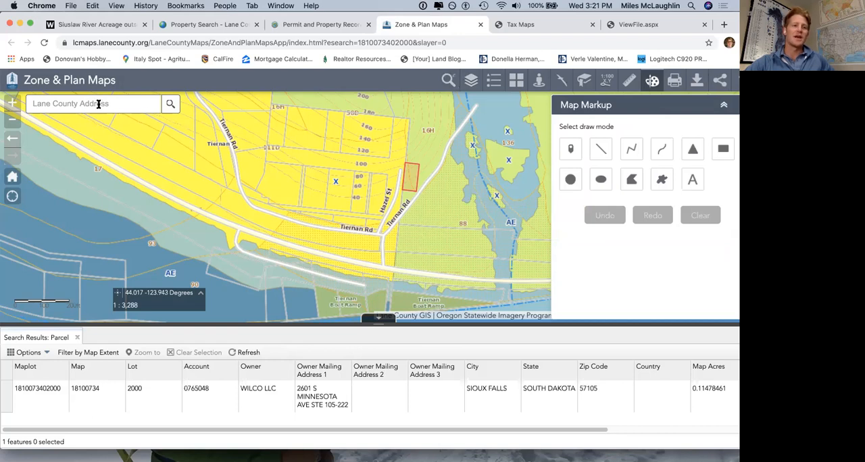
pyautogui.moveTo(385, 162)
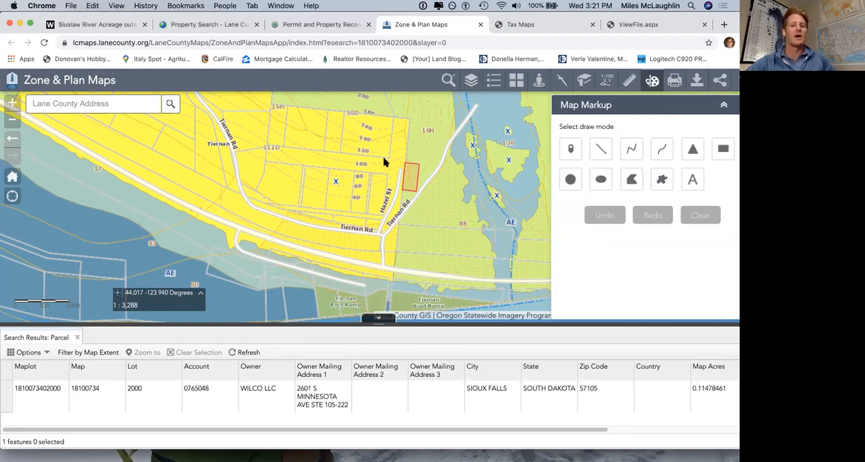
pyautogui.click(384, 173)
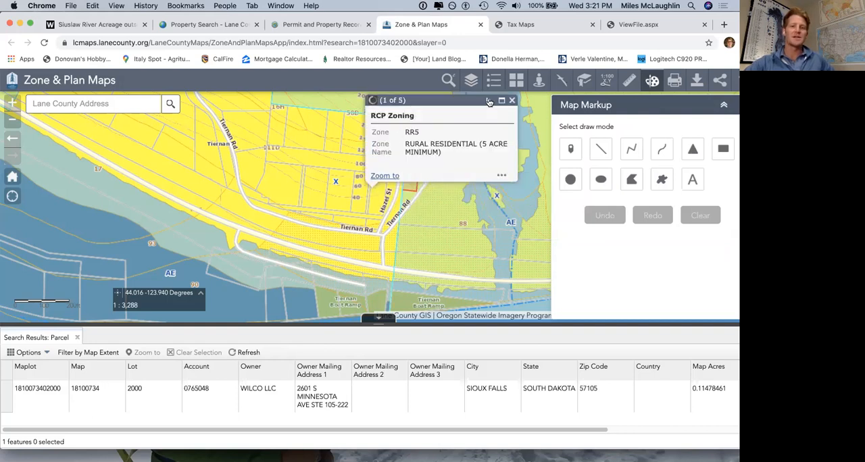
pyautogui.click(478, 100)
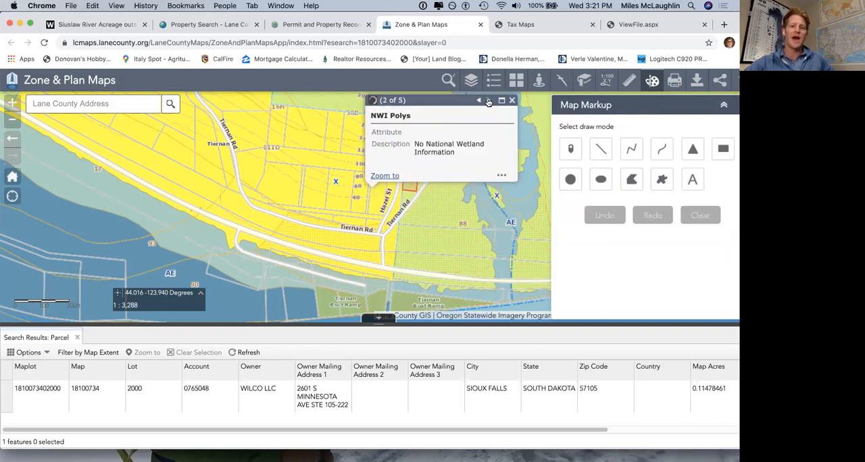
# Review neighbouring parcels' RR5 zoning, wetland and owner details, then dismiss them.
pyautogui.click(478, 100)
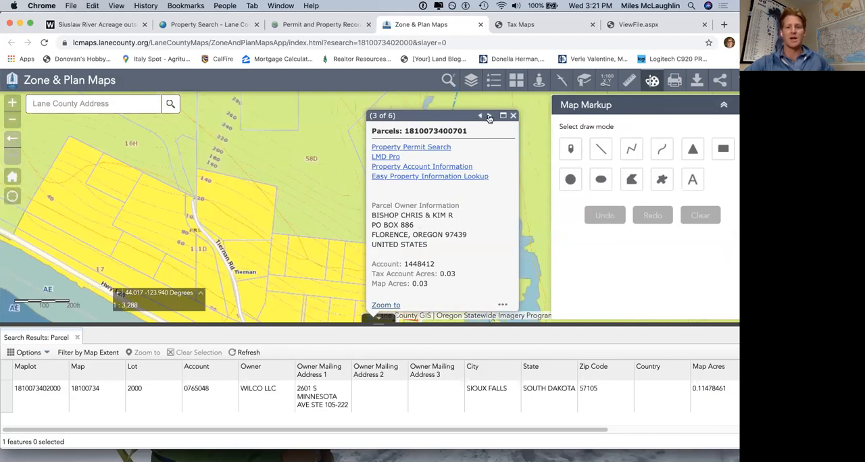
pyautogui.click(490, 116)
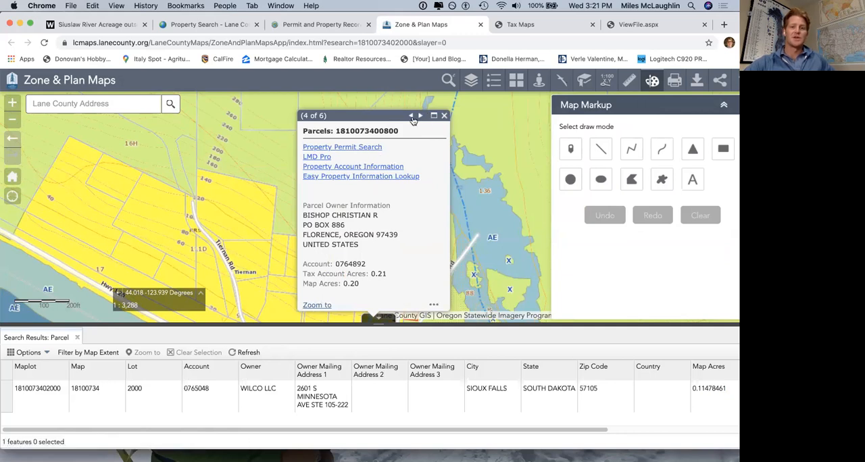
pyautogui.click(419, 115)
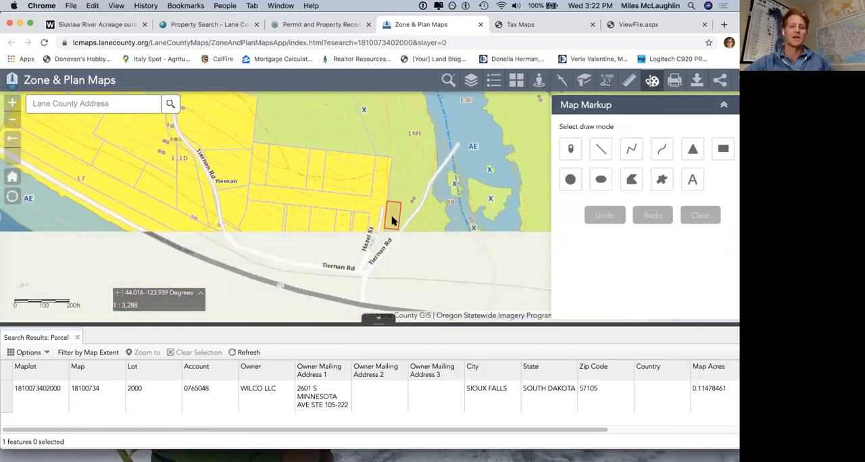
# Check the parcel's identify results: no wetlands, Bohannon gravelly loam, 40 ft elevation, owner and acreage.
pyautogui.click(392, 216)
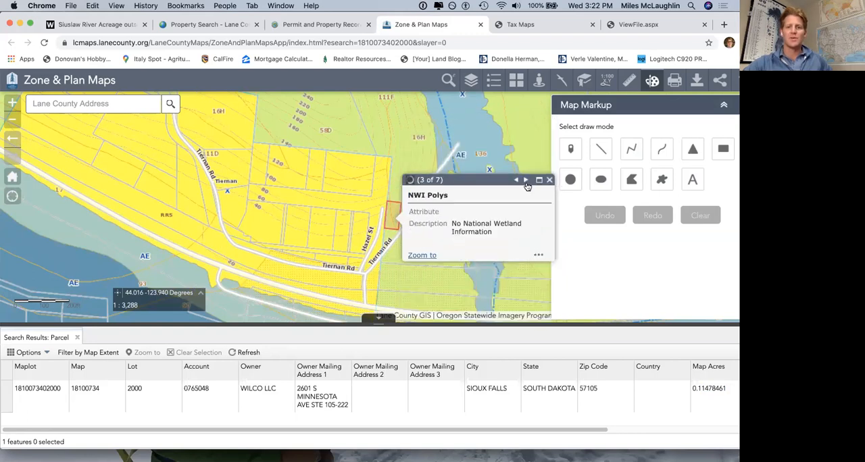
pyautogui.click(526, 175)
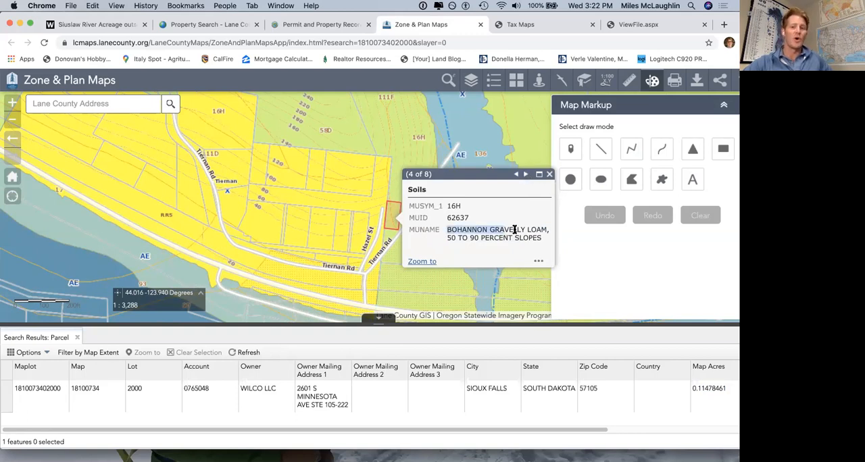
pyautogui.click(526, 174)
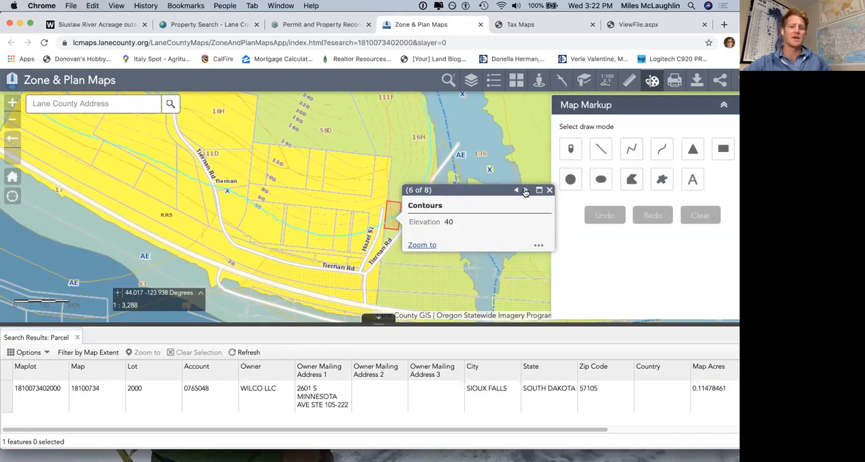
pyautogui.click(526, 190)
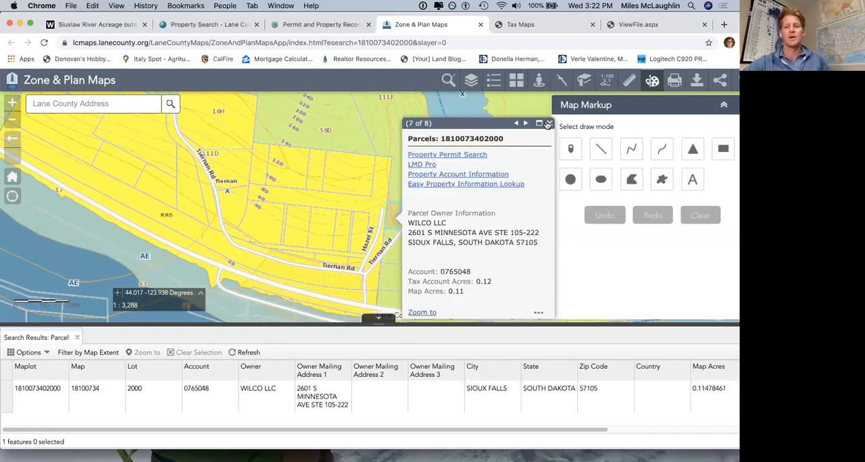
pyautogui.click(549, 125)
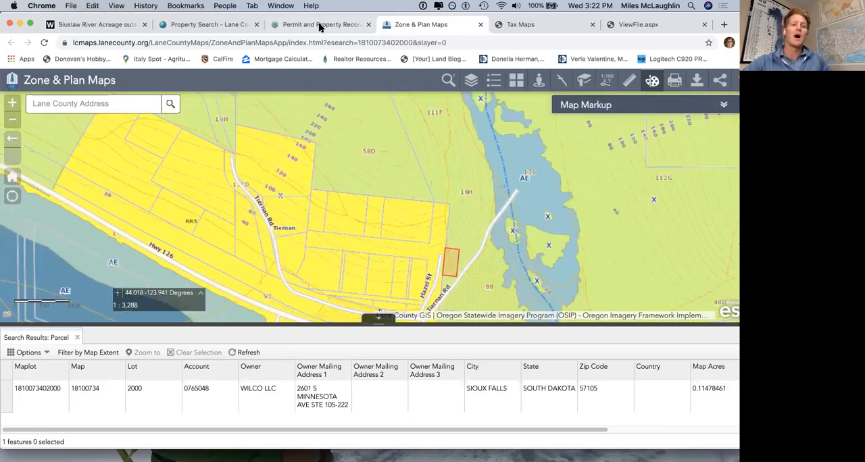
# Show the parcel's planning and zoning record listing RR5 and F2 Impacted Forest.
pyautogui.click(318, 25)
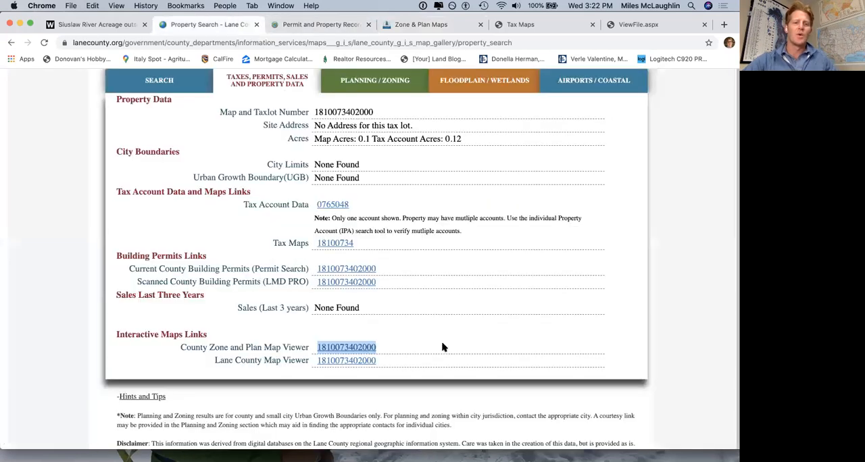
pyautogui.click(374, 80)
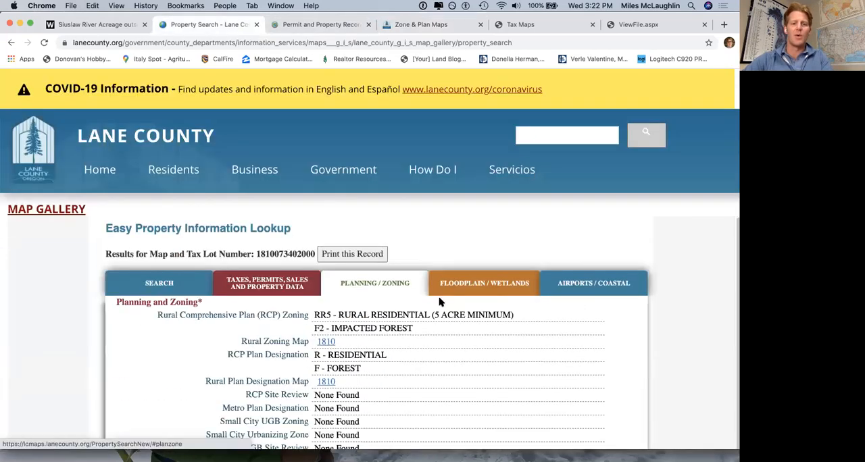
pyautogui.scroll(-3)
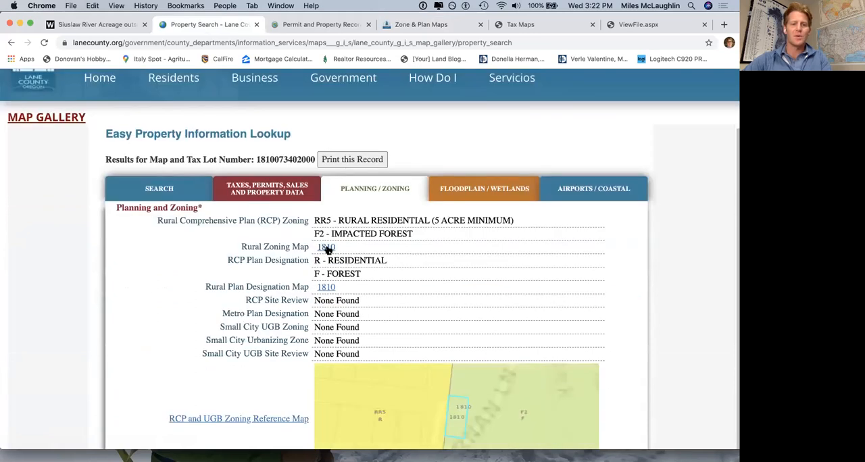
pyautogui.scroll(-3)
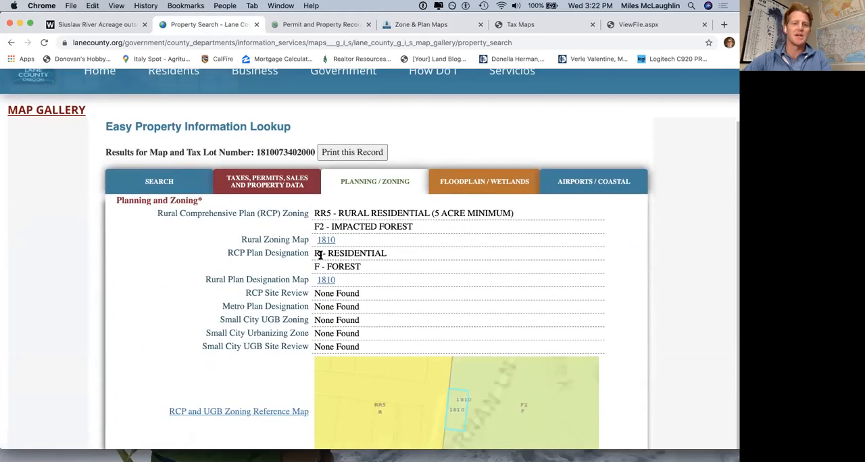
pyautogui.moveTo(503, 192)
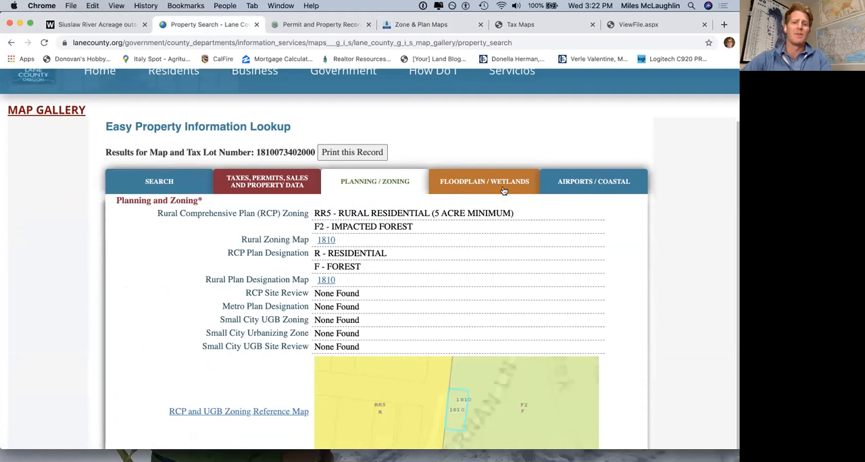
# Check the parcel's floodplain, airport and coastal overlays, then return to planning and zoning.
pyautogui.click(484, 181)
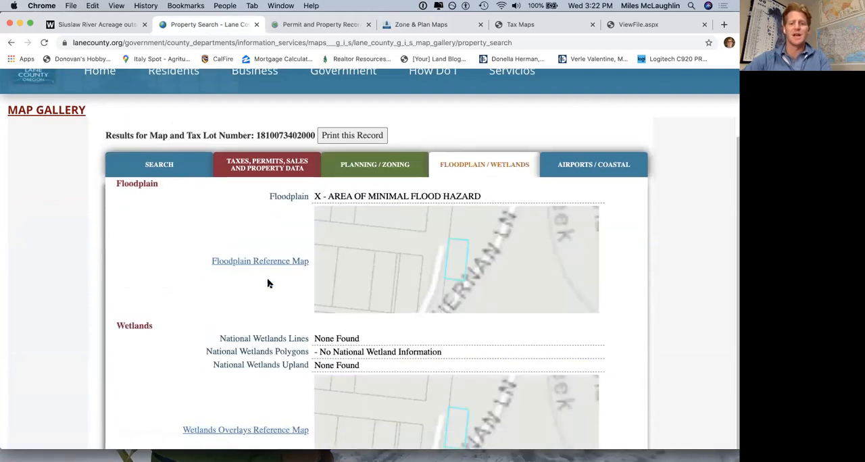
pyautogui.click(594, 165)
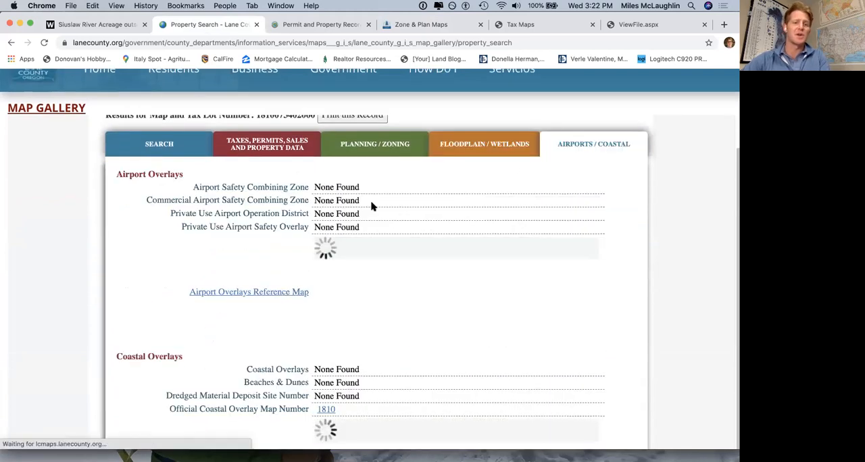
pyautogui.click(375, 144)
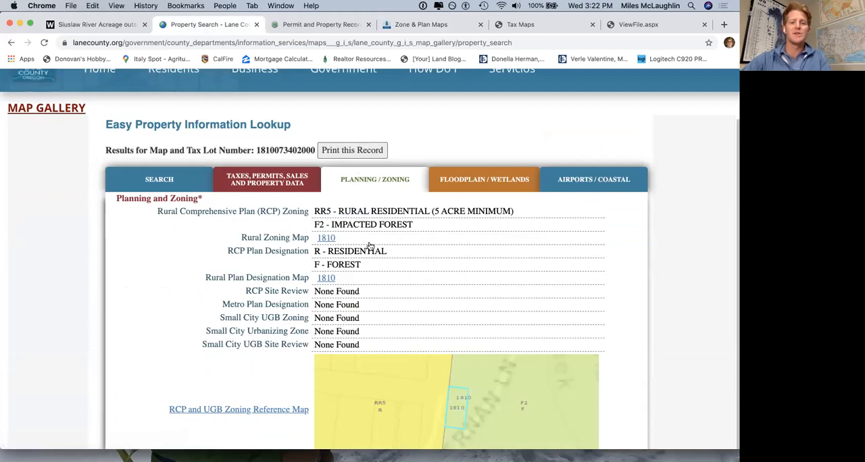
pyautogui.rightClick(238, 408)
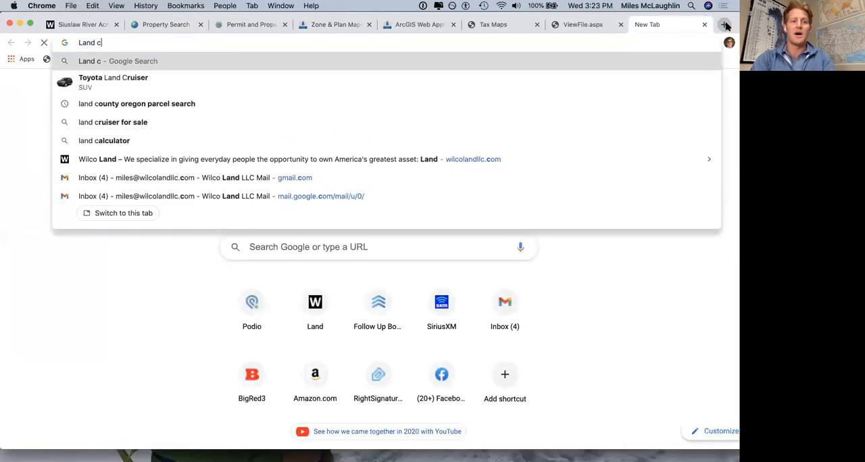
# Search Google for 'Land county F2 zoning definition'.
pyautogui.write('ounty F2')
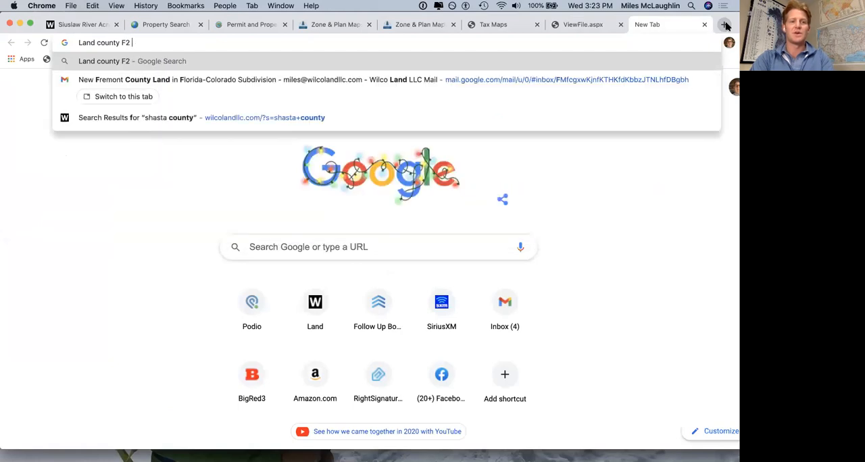
pyautogui.write('zoning defi')
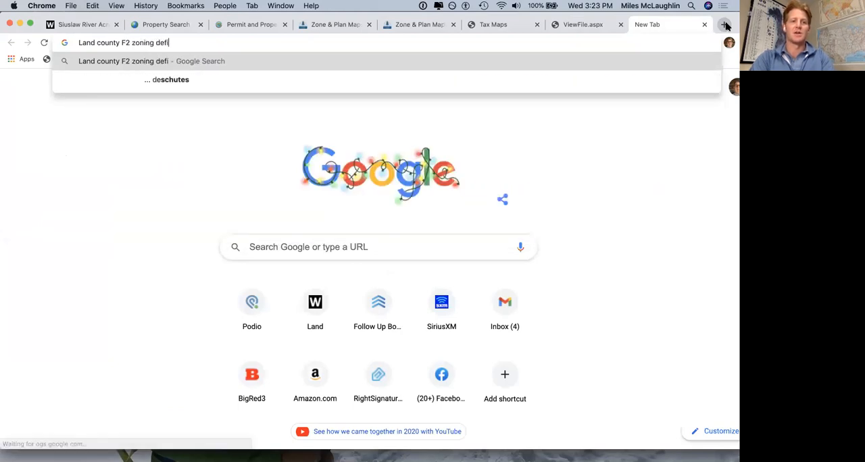
pyautogui.press('Return')
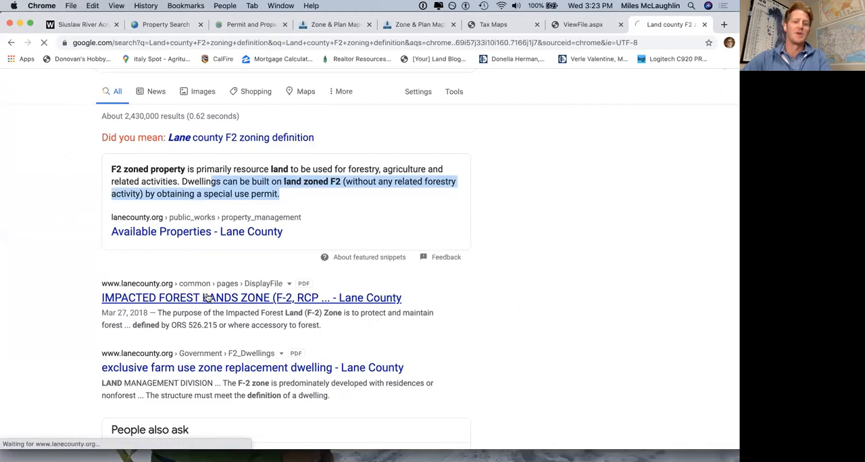
# Read the Impacted Forest Lands Zone (F-2) code PDF's purpose section.
pyautogui.click(252, 297)
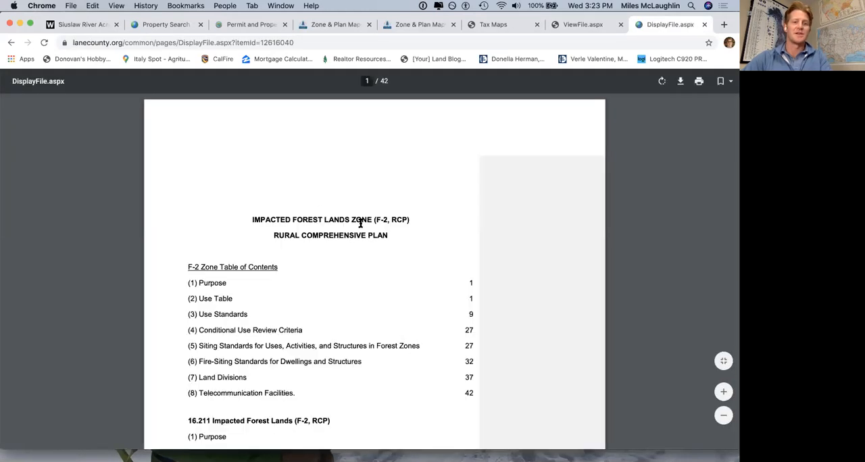
pyautogui.scroll(-3)
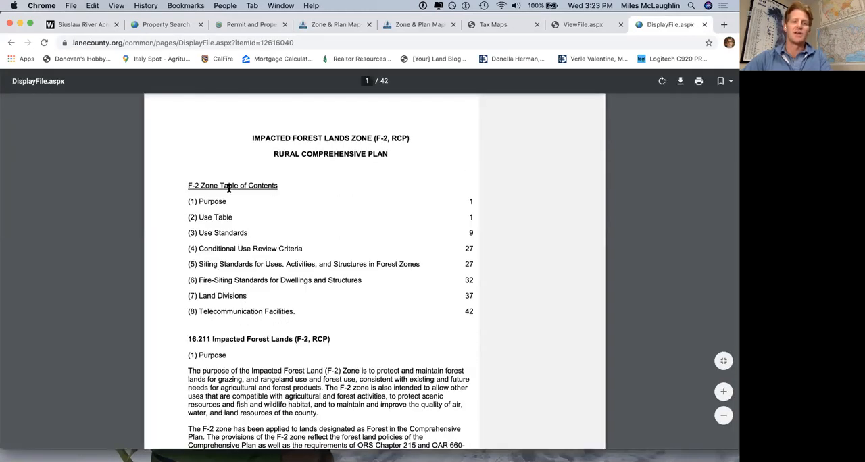
pyautogui.scroll(-3)
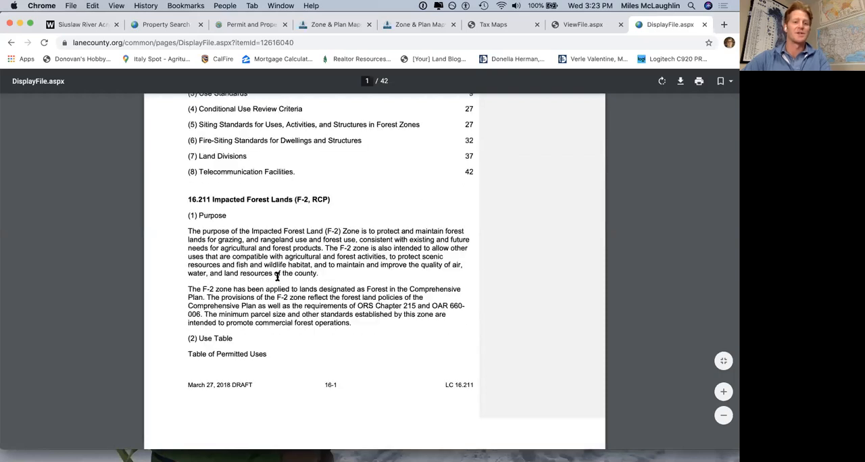
pyautogui.scroll(-3)
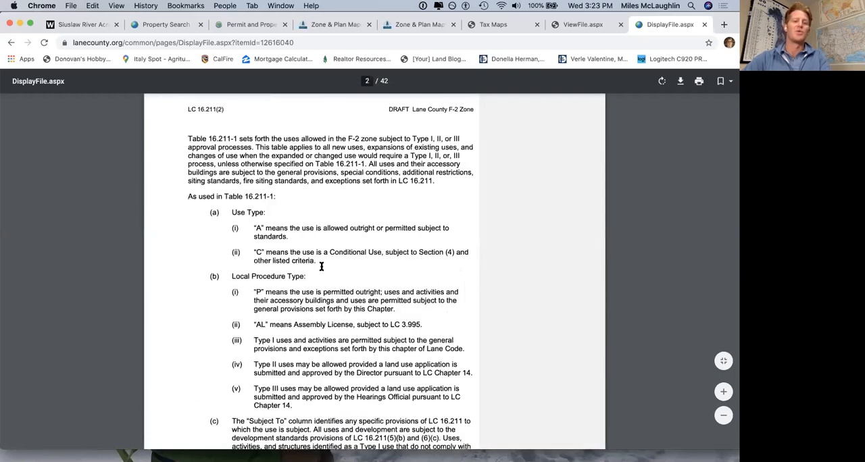
# Read the F-2 use table definitions, then return to the property lookup page.
pyautogui.scroll(-3)
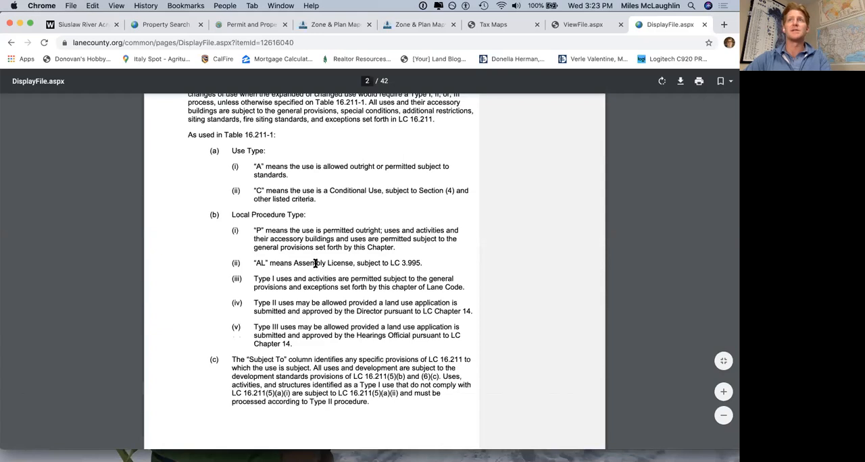
pyautogui.moveTo(285, 241)
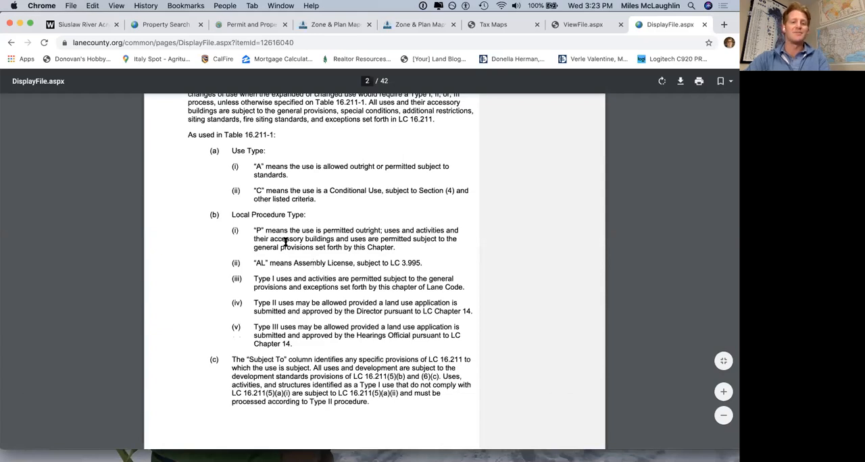
pyautogui.scroll(-3)
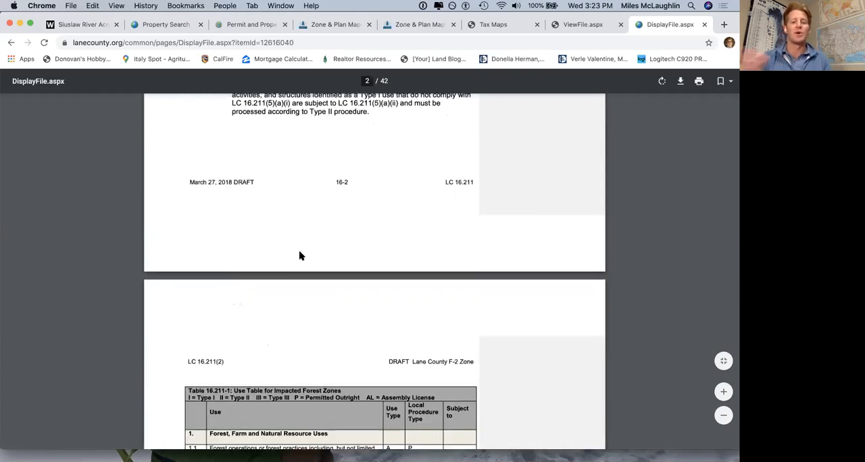
pyautogui.scroll(3)
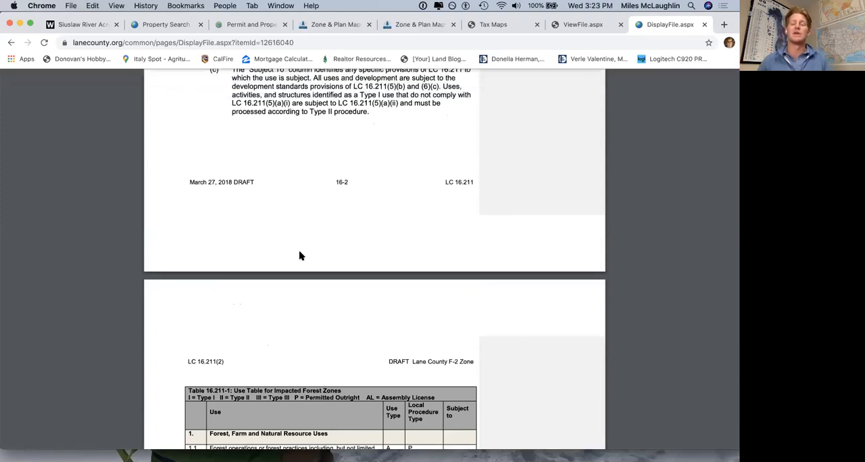
pyautogui.moveTo(284, 213)
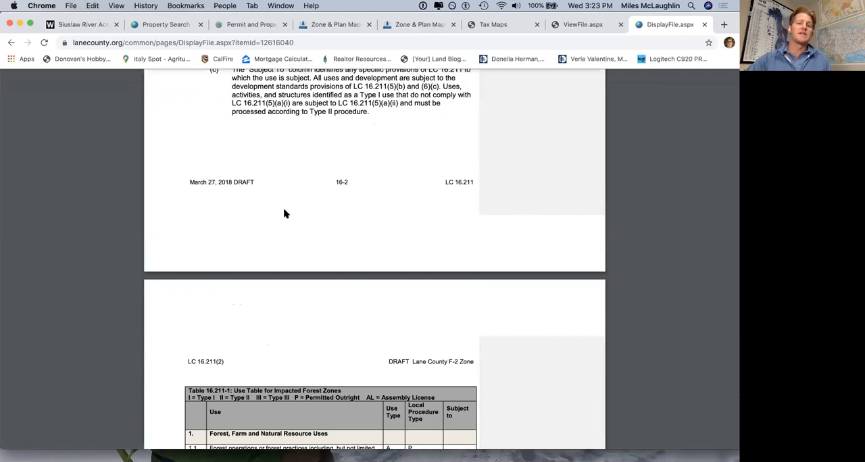
pyautogui.click(252, 24)
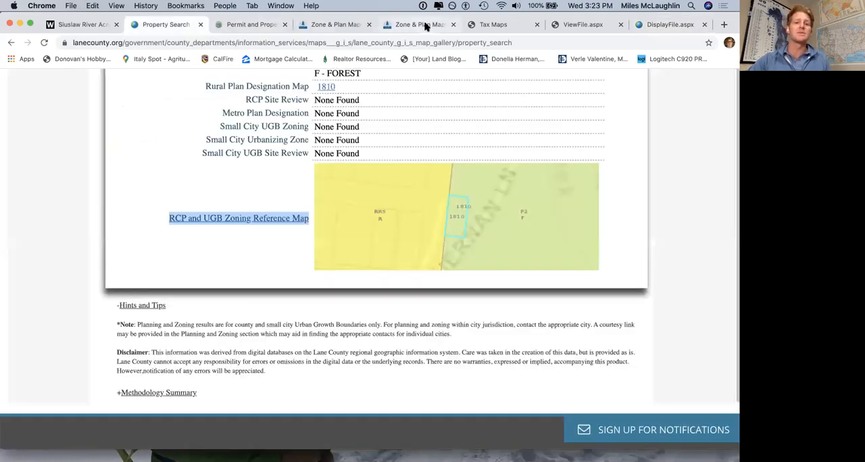
# Review the Siuslaw River listing's property details and F-2 zoning.
pyautogui.click(419, 24)
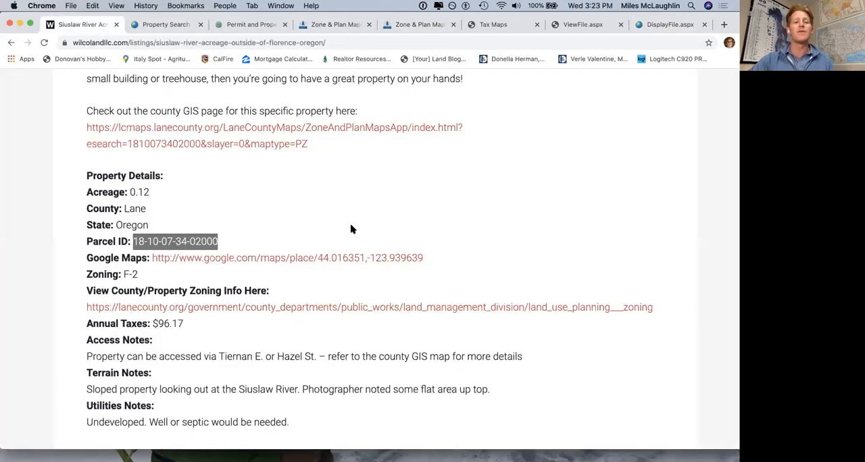
pyautogui.scroll(3)
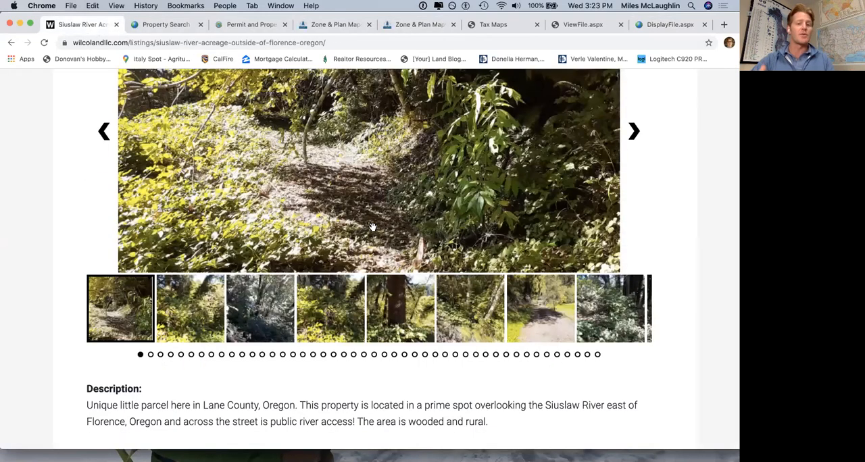
pyautogui.scroll(-3)
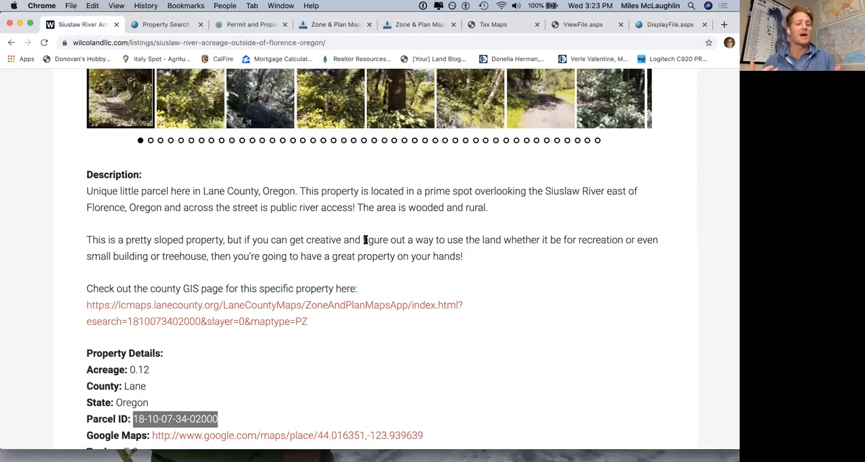
pyautogui.moveTo(233, 271)
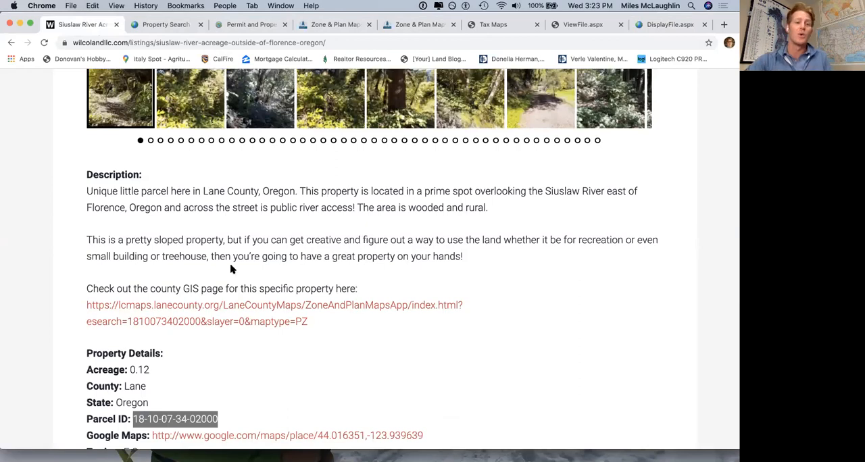
pyautogui.scroll(-3)
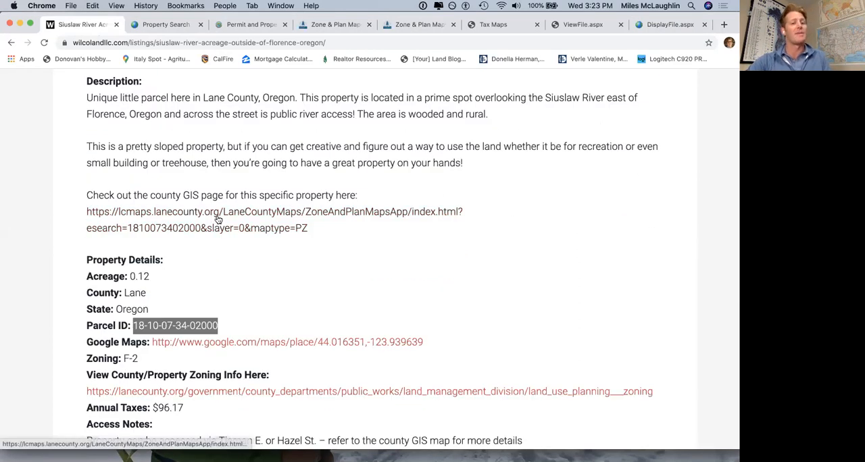
pyautogui.scroll(-3)
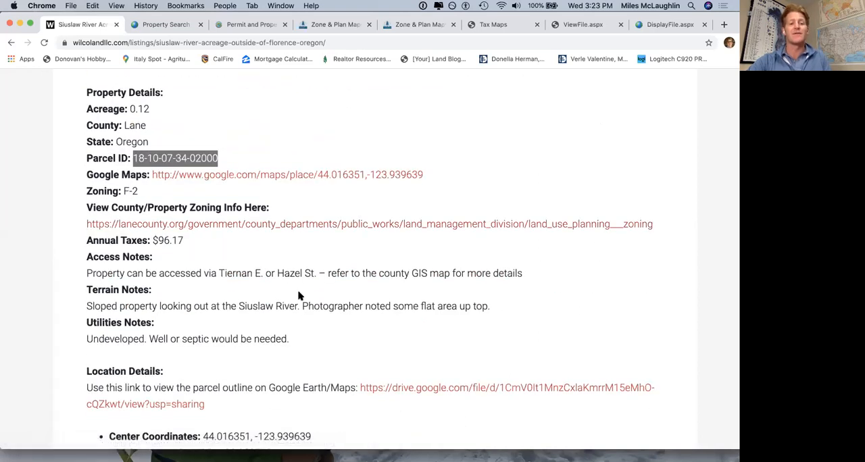
# Finish the listing's coordinates and go to the Wilco Land home page.
pyautogui.scroll(-3)
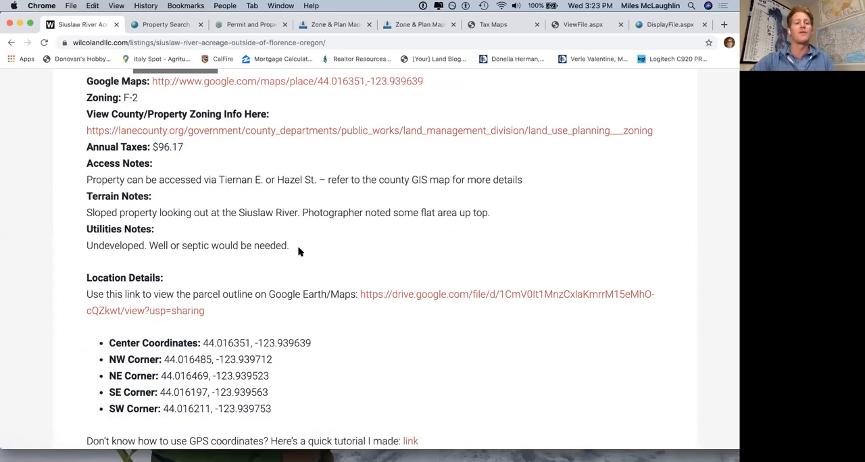
pyautogui.scroll(3)
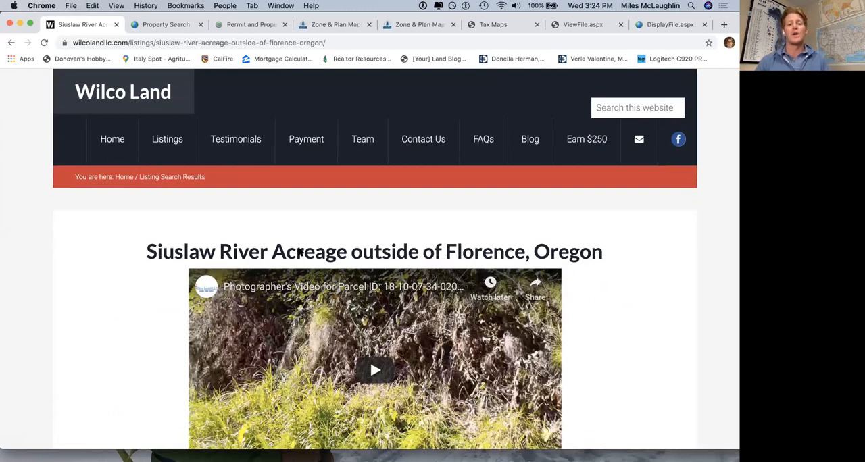
pyautogui.moveTo(113, 139)
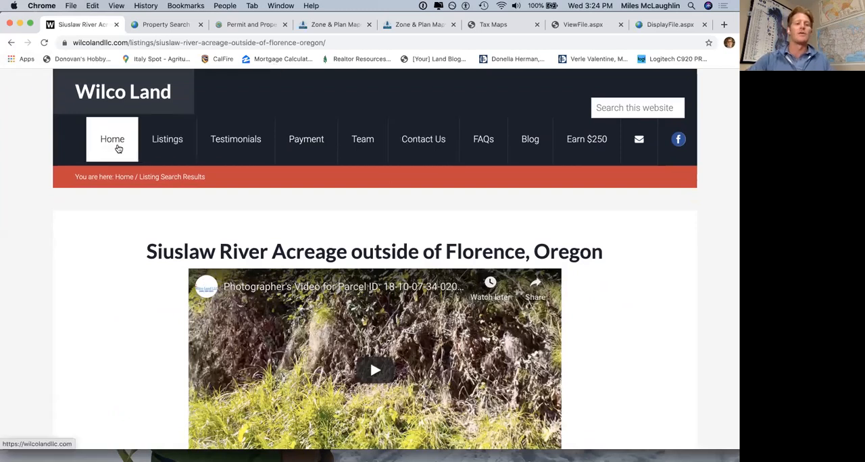
pyautogui.click(112, 140)
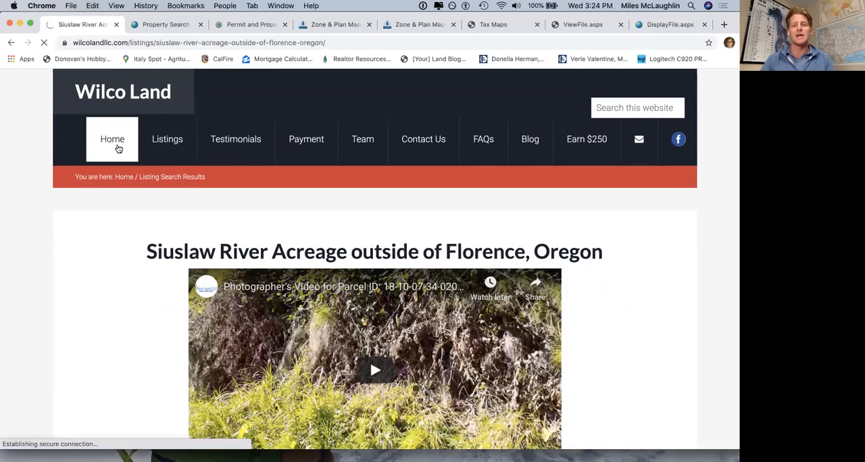
pyautogui.click(112, 140)
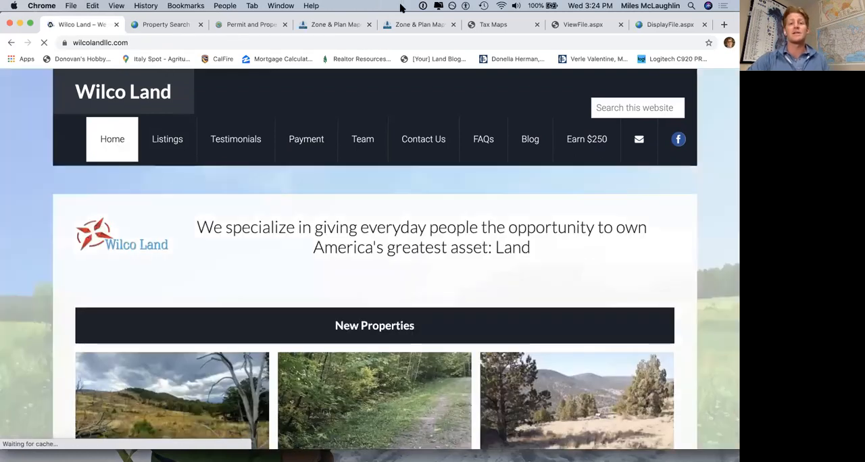